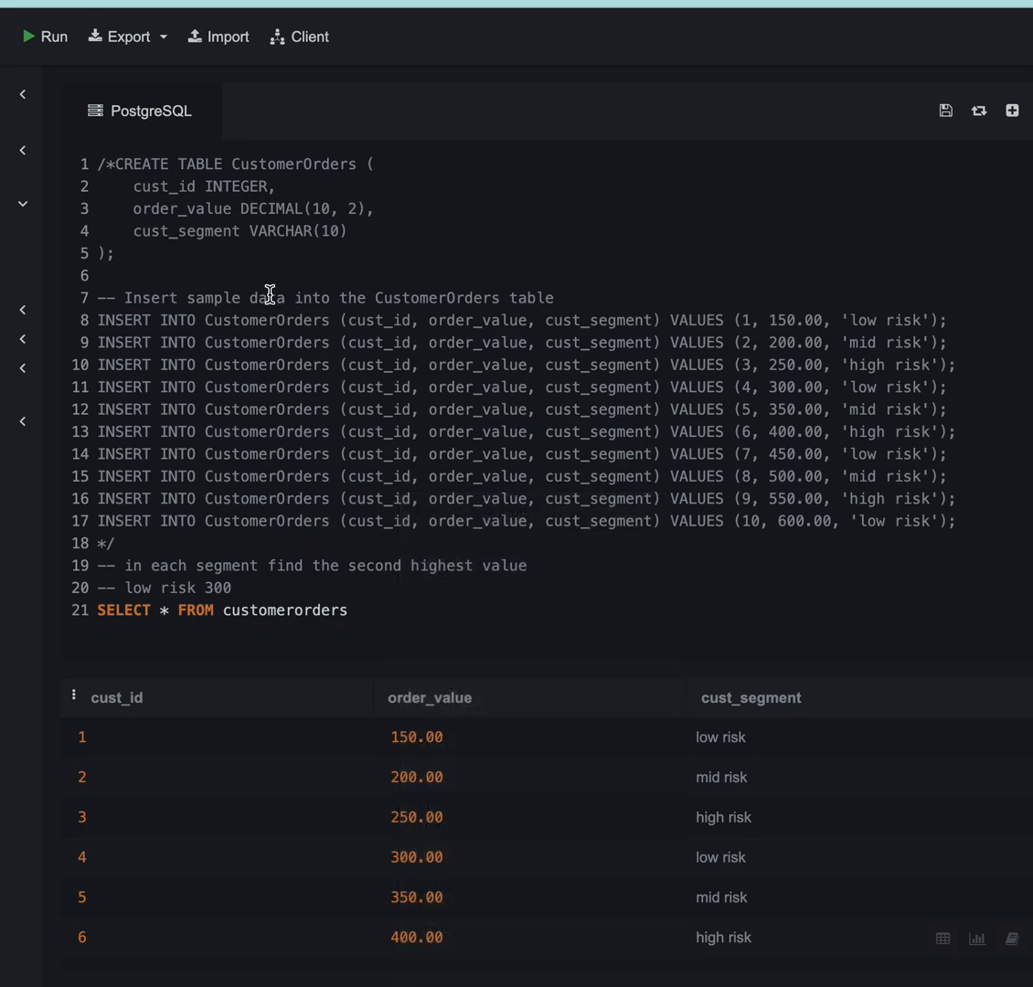
{"action": "mouse_move", "coordinate": [356, 666]}
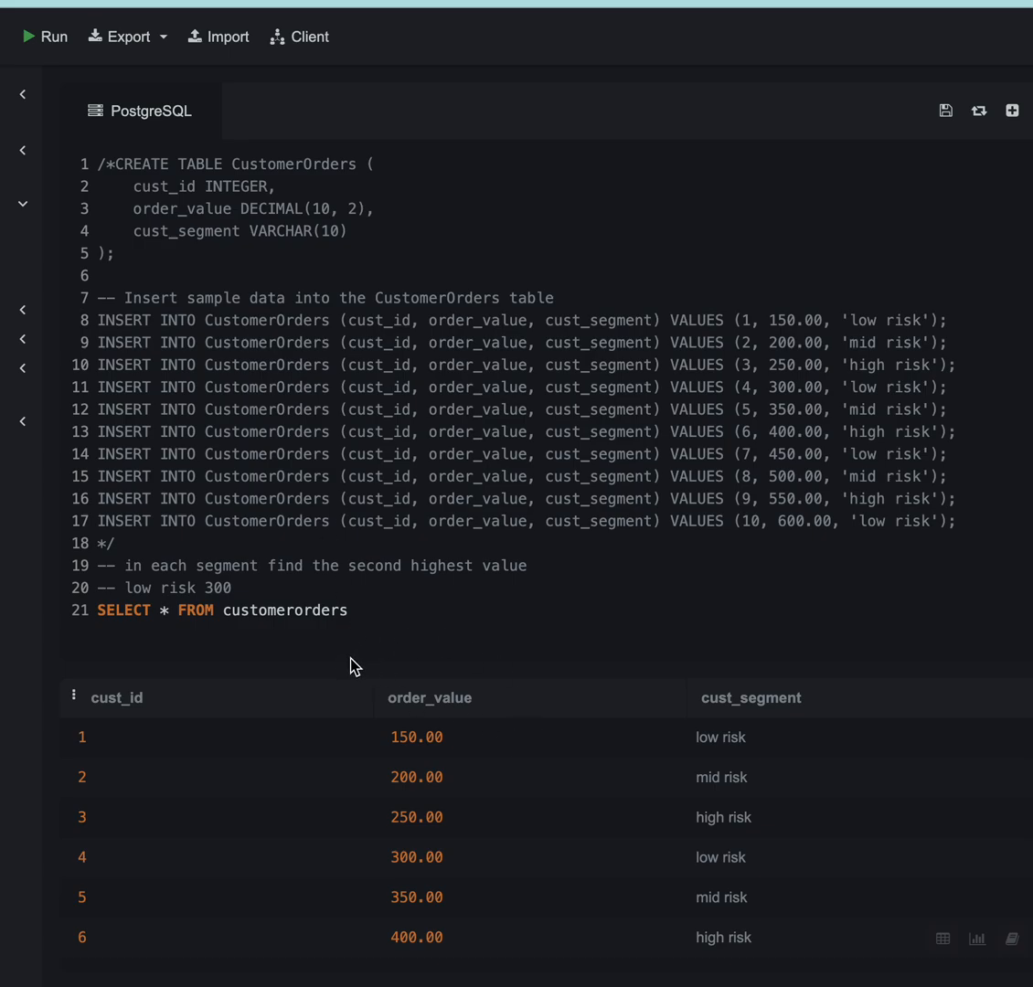
{"action": "mouse_move", "coordinate": [203, 660]}
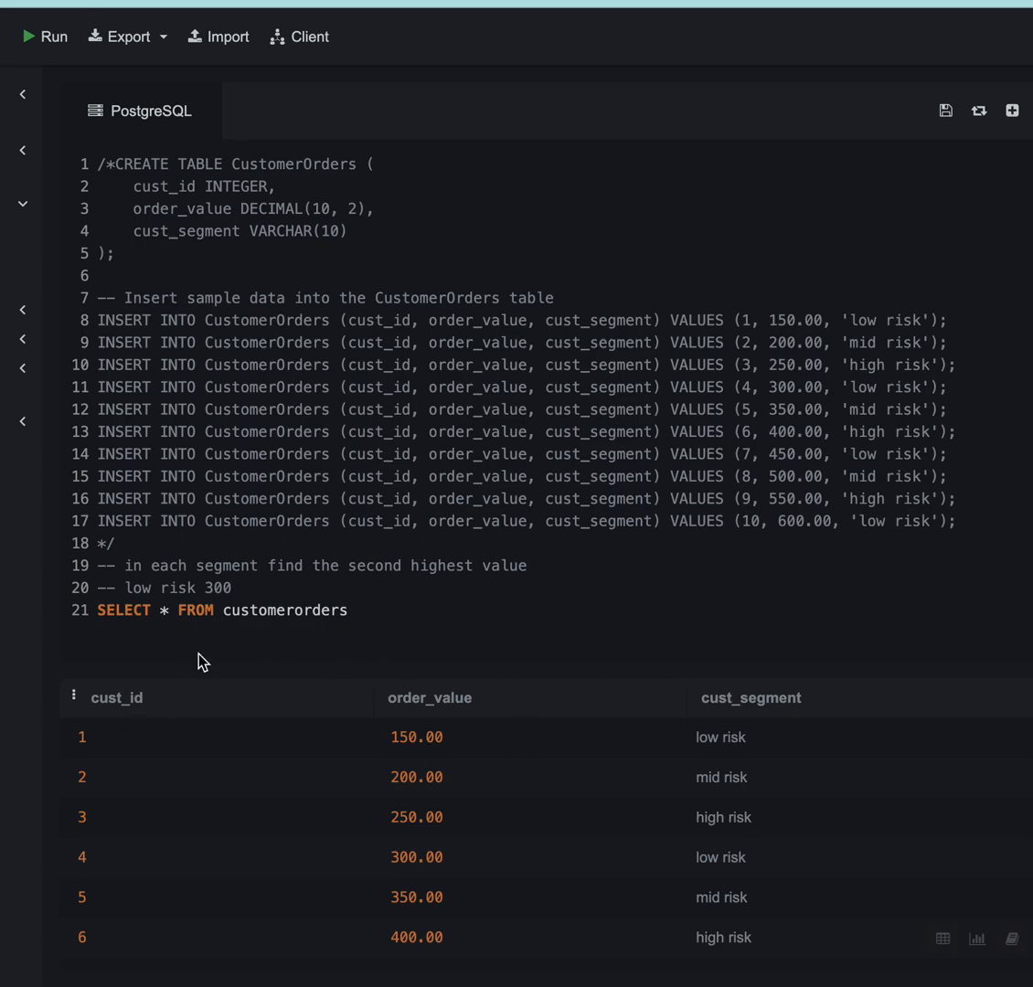
- Wrap the customerorders SELECT in WITH cte AS ( ... ), selecting cust_id and order_value
{"action": "double_click", "coordinate": [285, 609]}
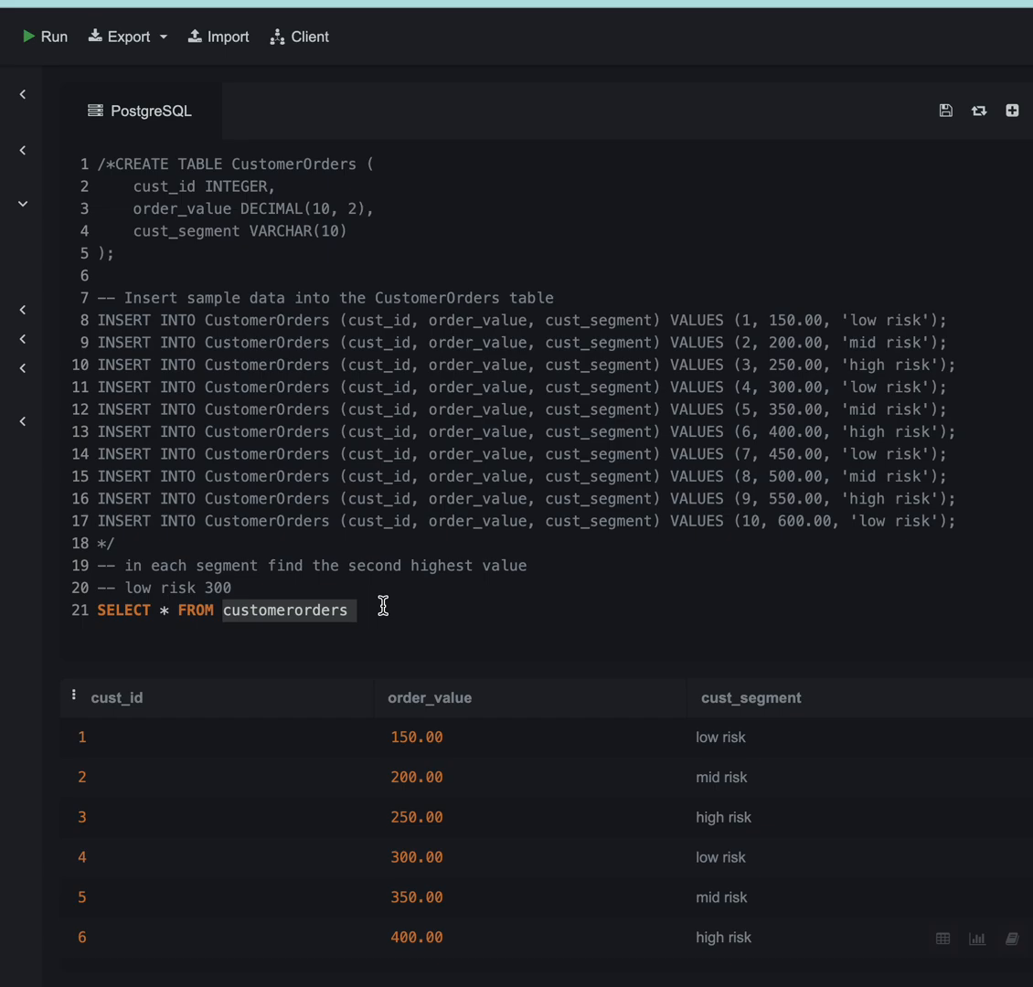
{"action": "mouse_move", "coordinate": [433, 743]}
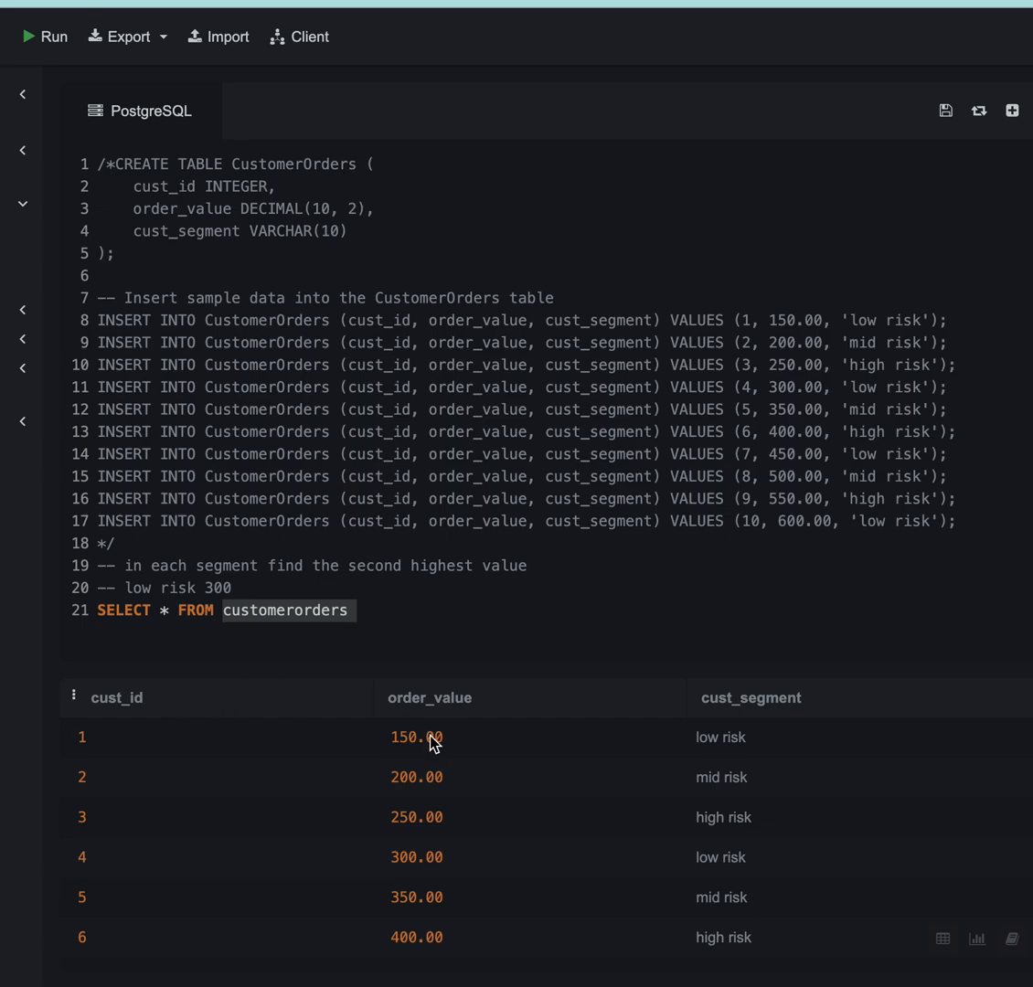
{"action": "mouse_move", "coordinate": [815, 713]}
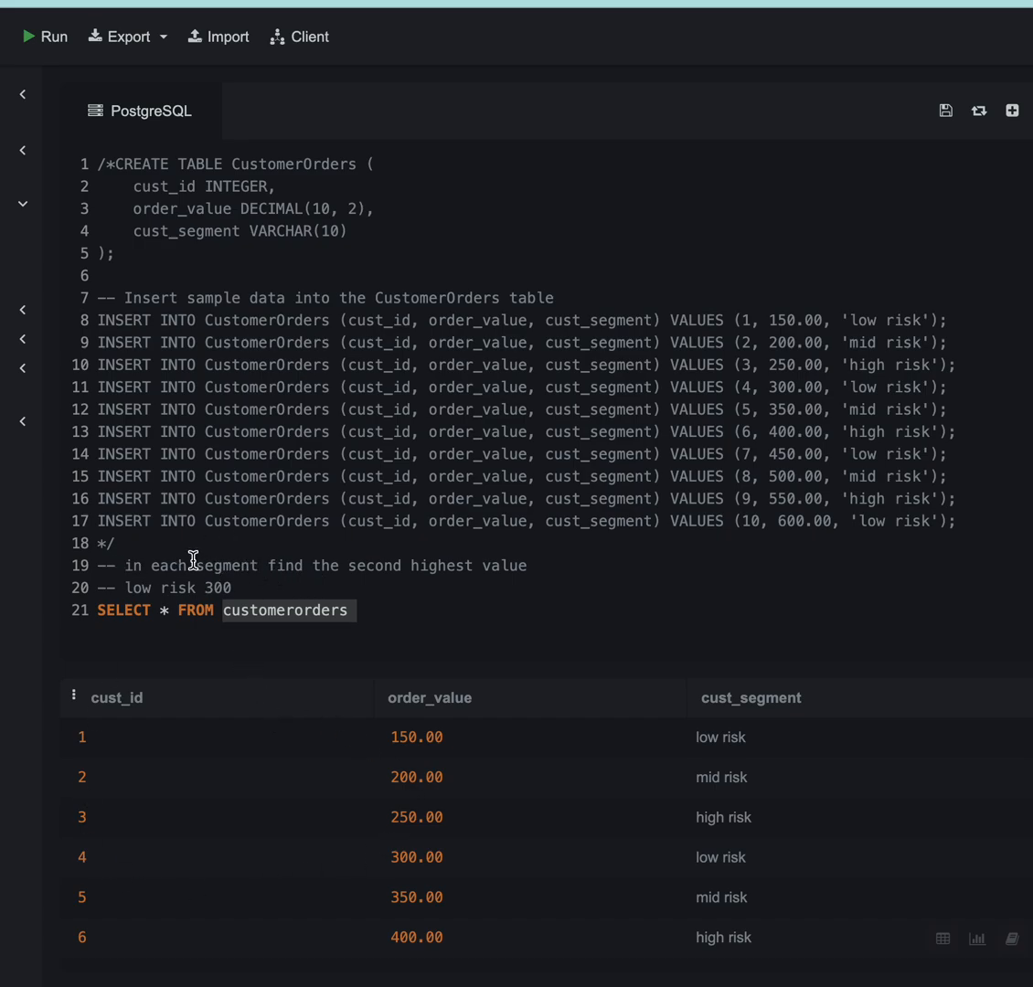
{"action": "double_click", "coordinate": [173, 565]}
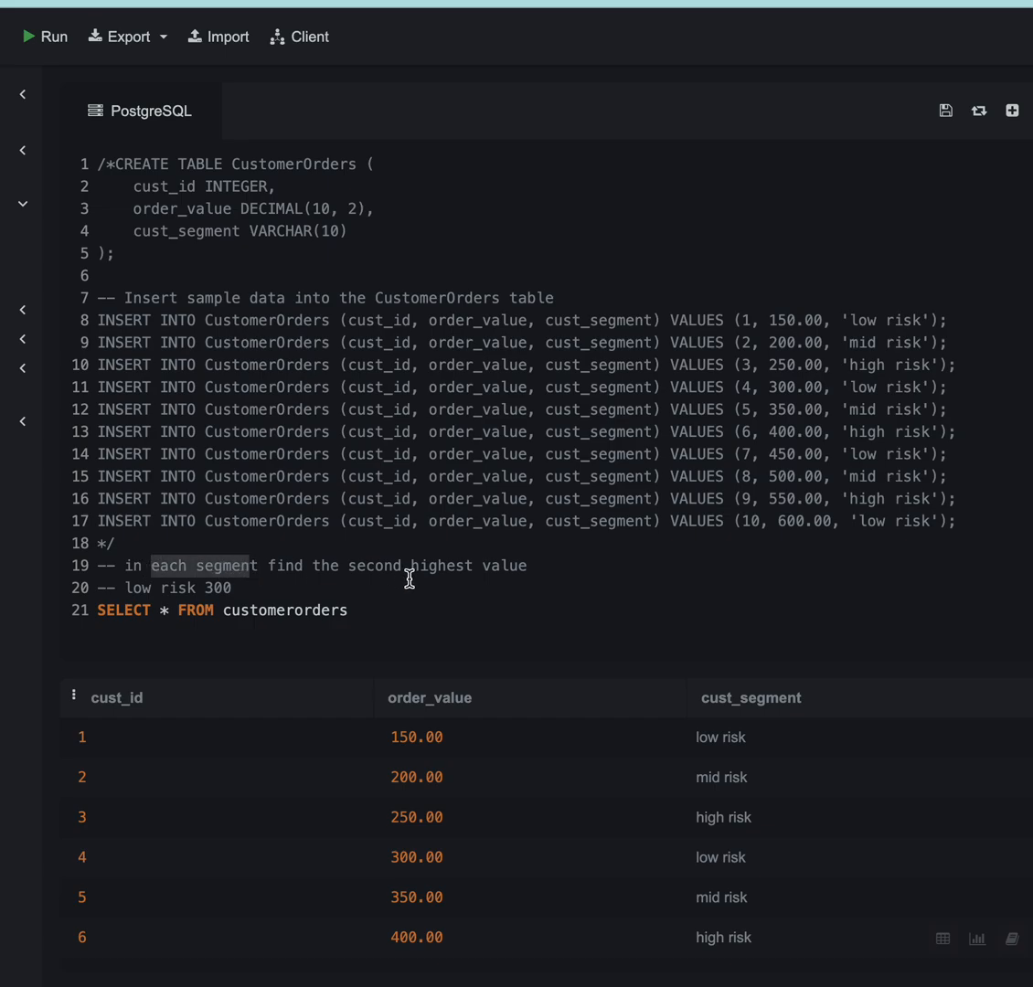
{"action": "mouse_move", "coordinate": [358, 576]}
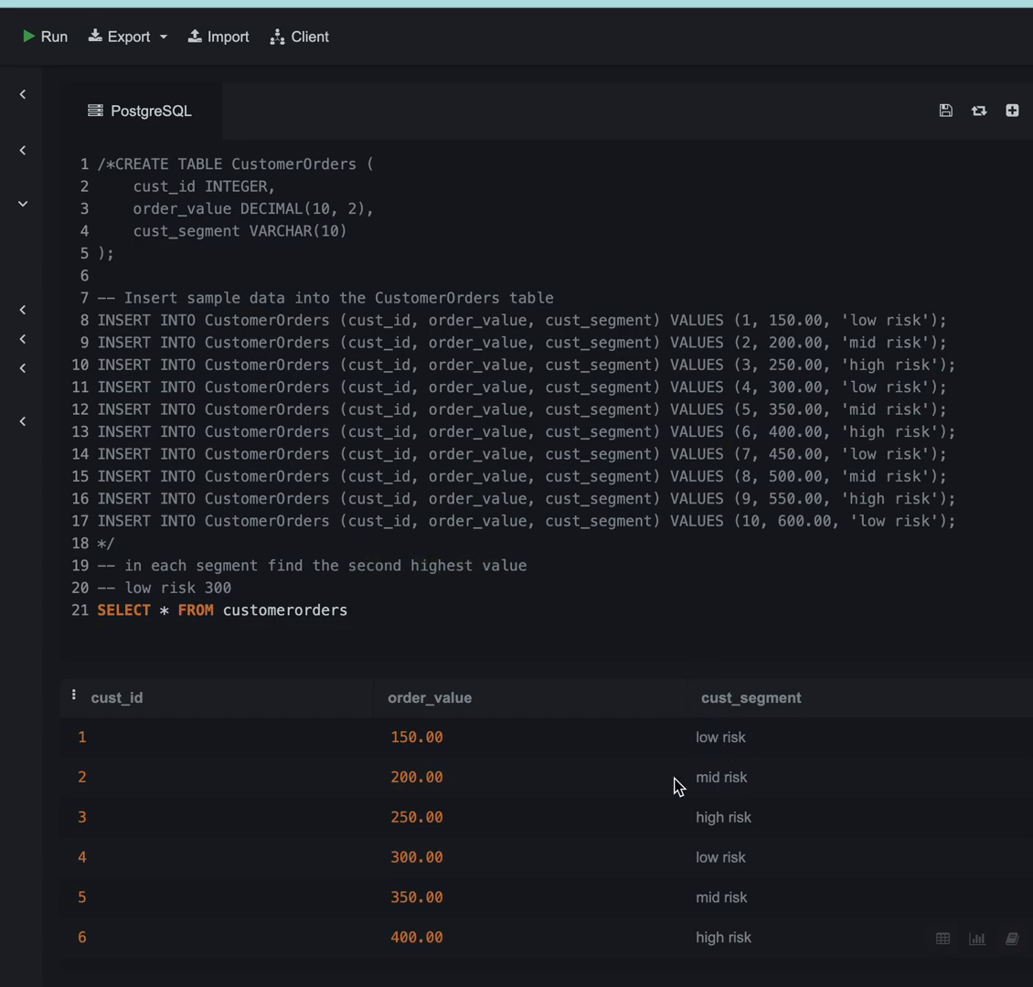
{"action": "mouse_move", "coordinate": [754, 770]}
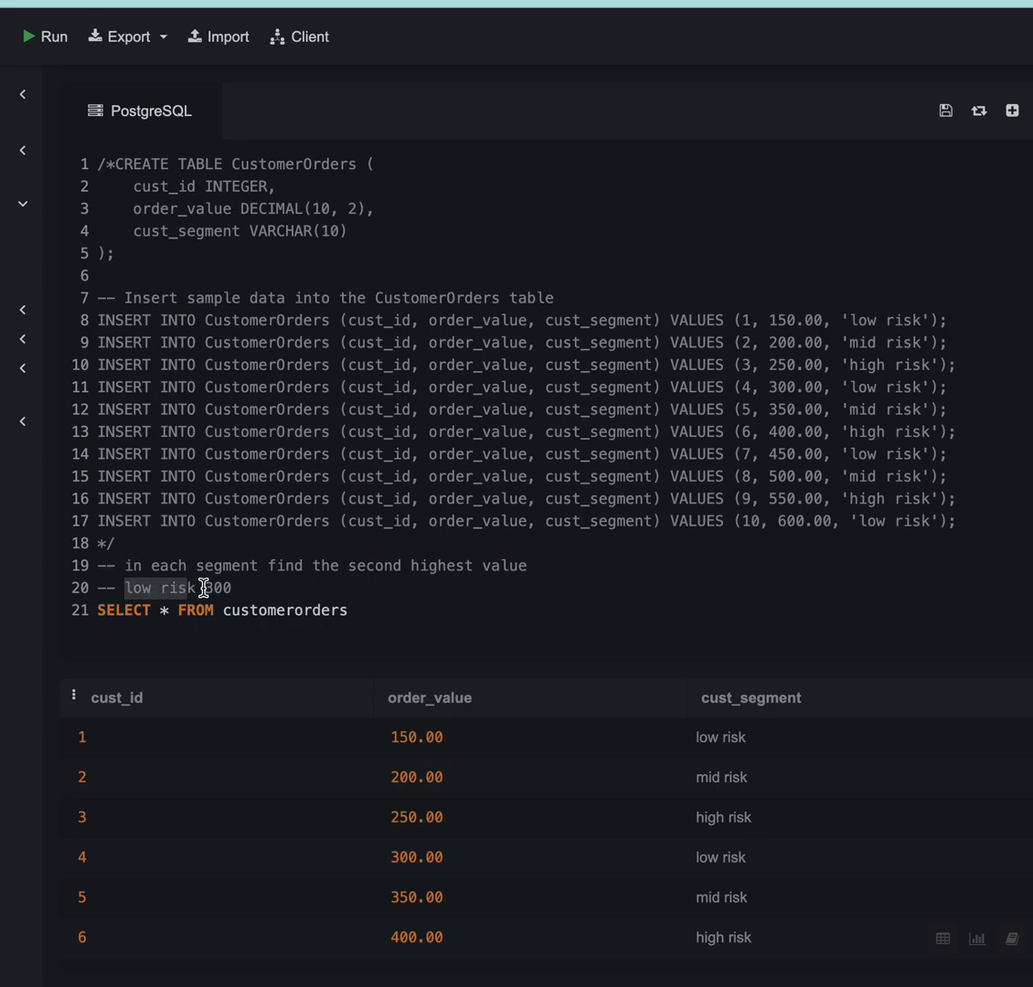
{"action": "double_click", "coordinate": [218, 587]}
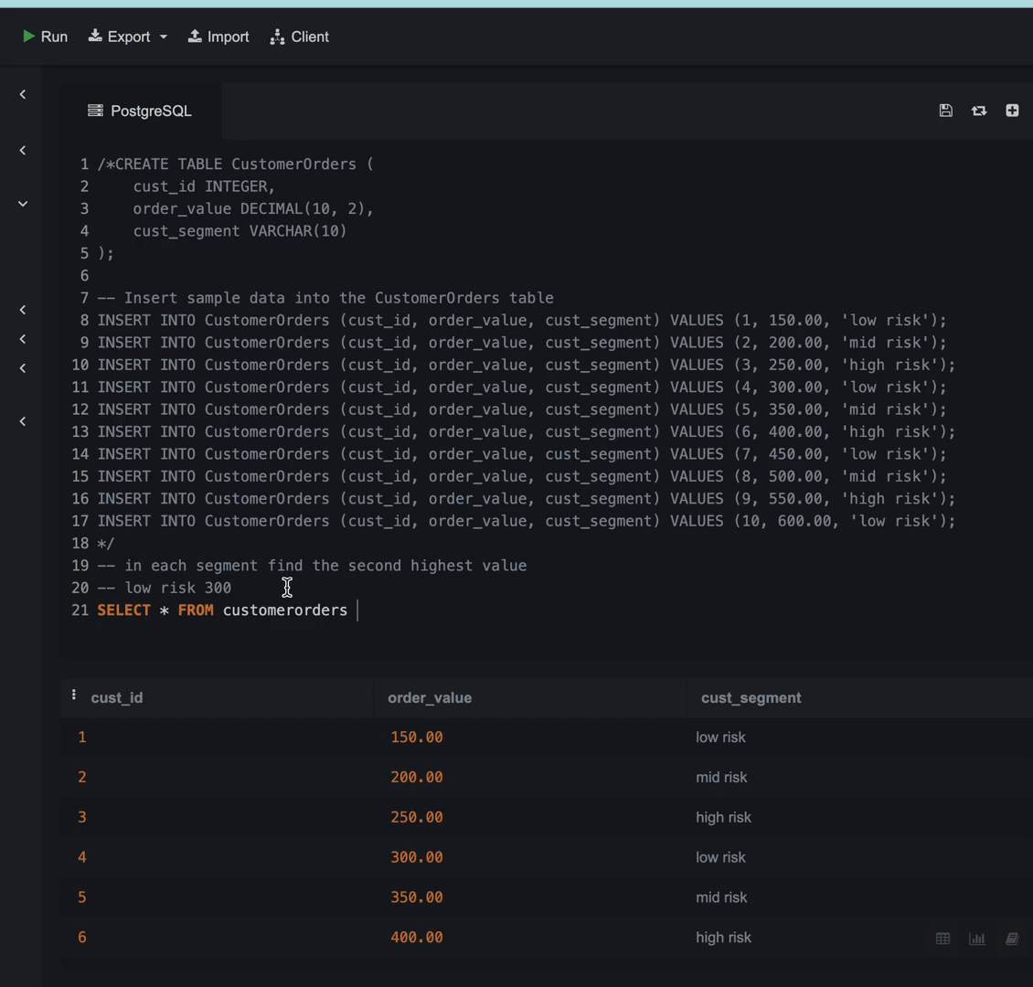
{"action": "mouse_move", "coordinate": [291, 596]}
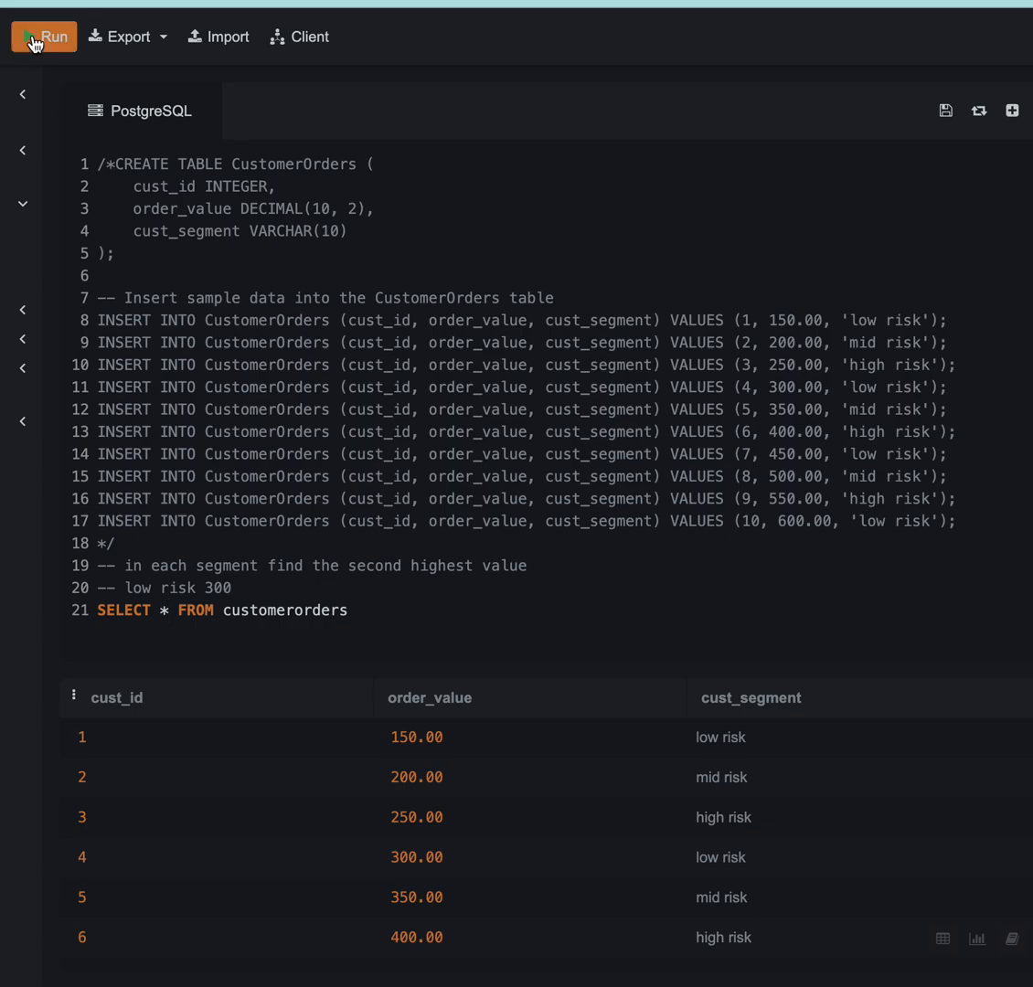
{"action": "mouse_move", "coordinate": [489, 659]}
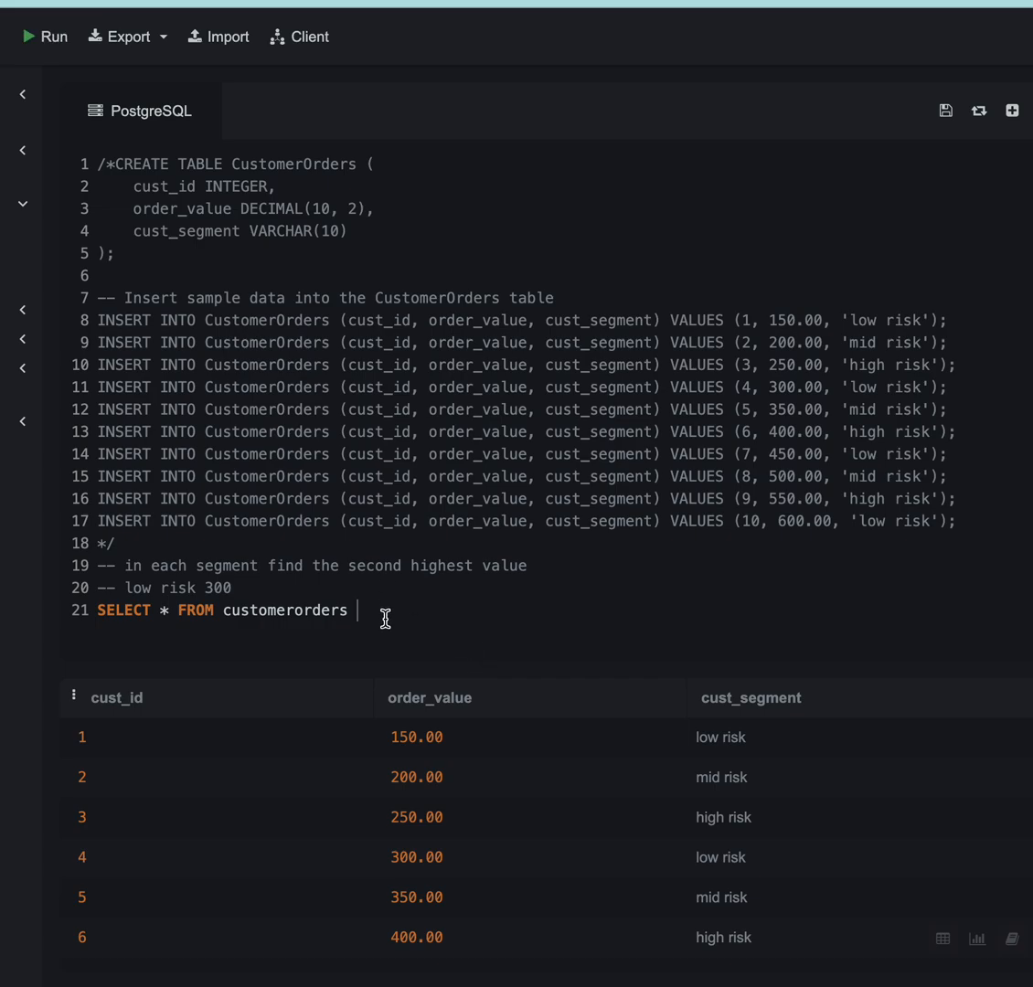
{"action": "mouse_move", "coordinate": [371, 610]}
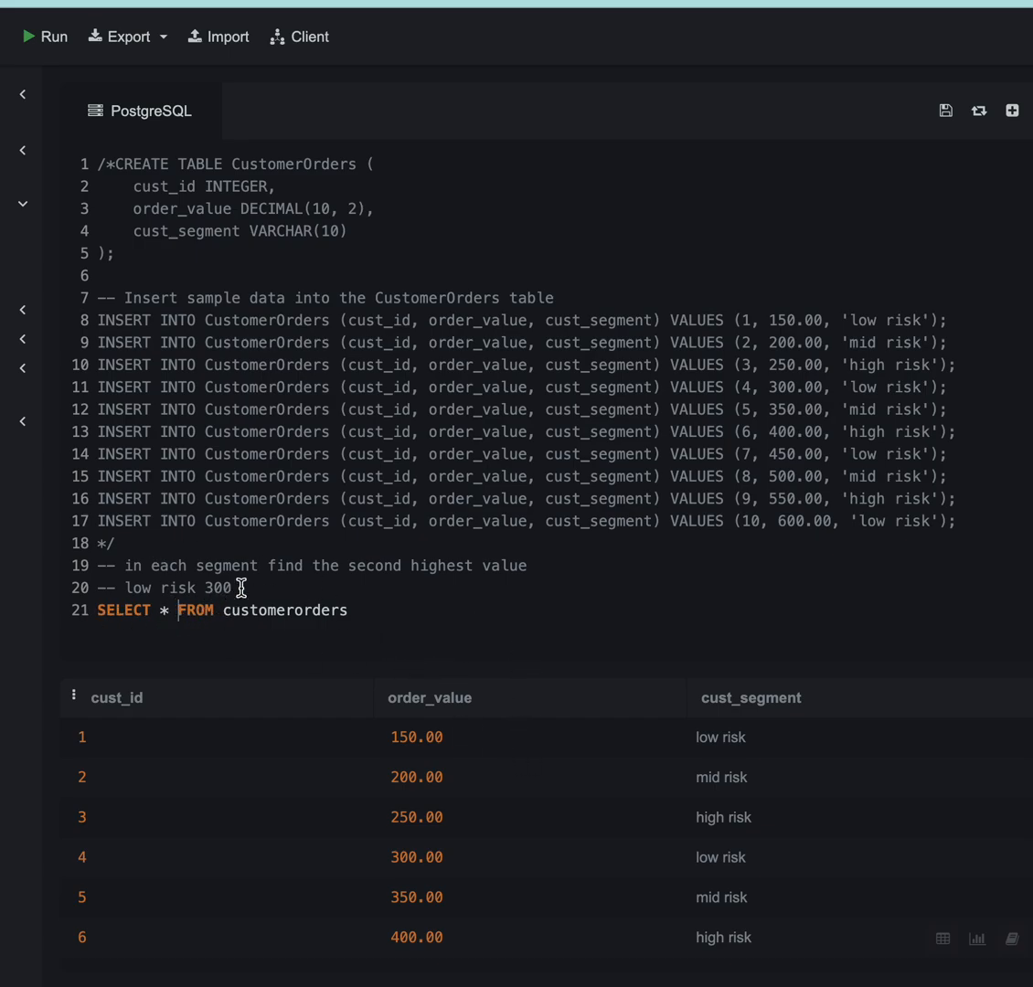
{"action": "type", "text": "WITH C"}
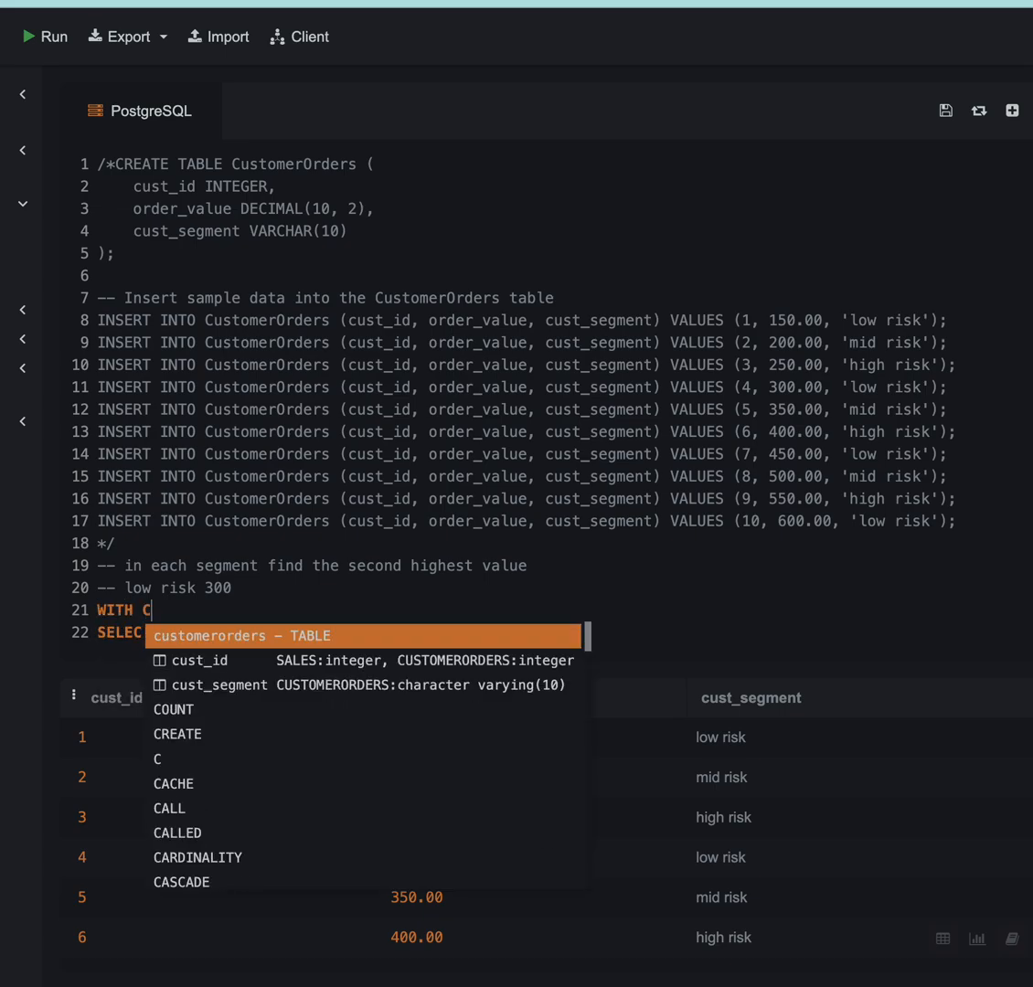
{"action": "type", "text": "te AS ("}
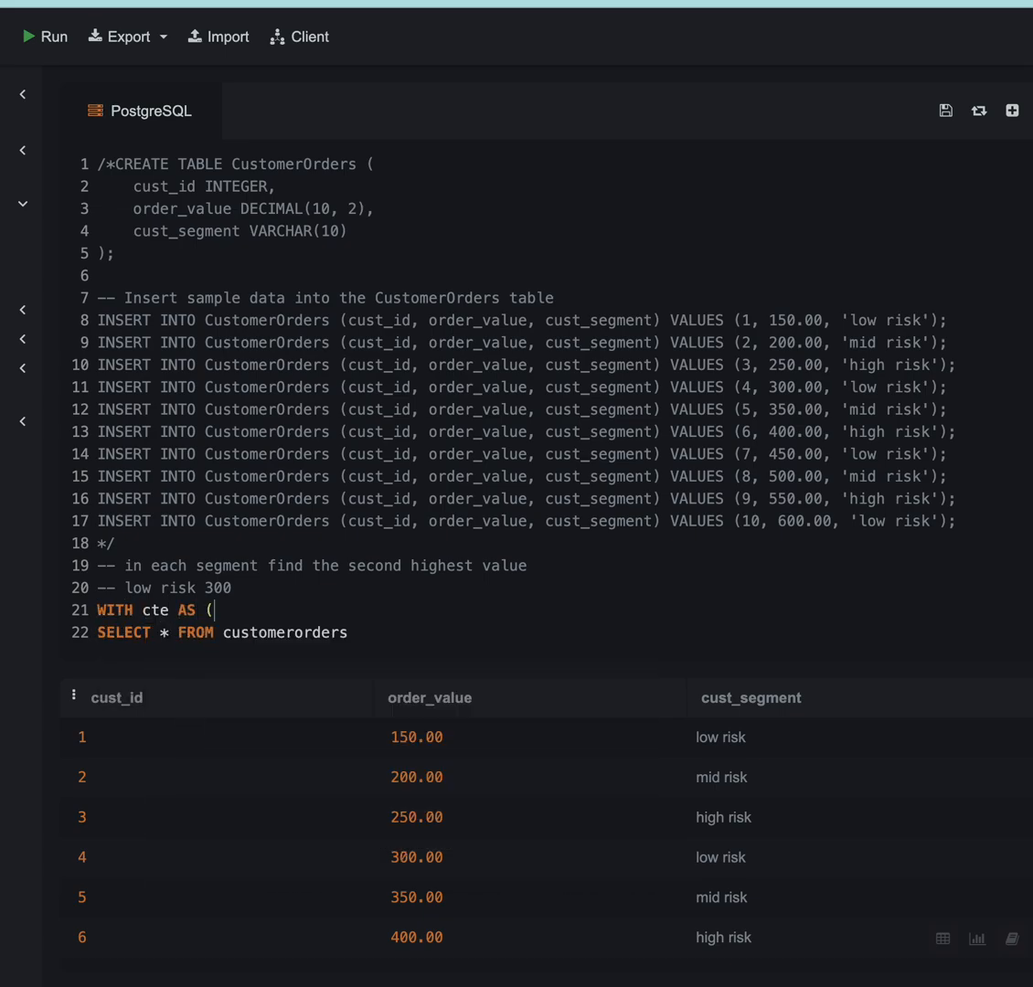
{"action": "type", "text": ")"}
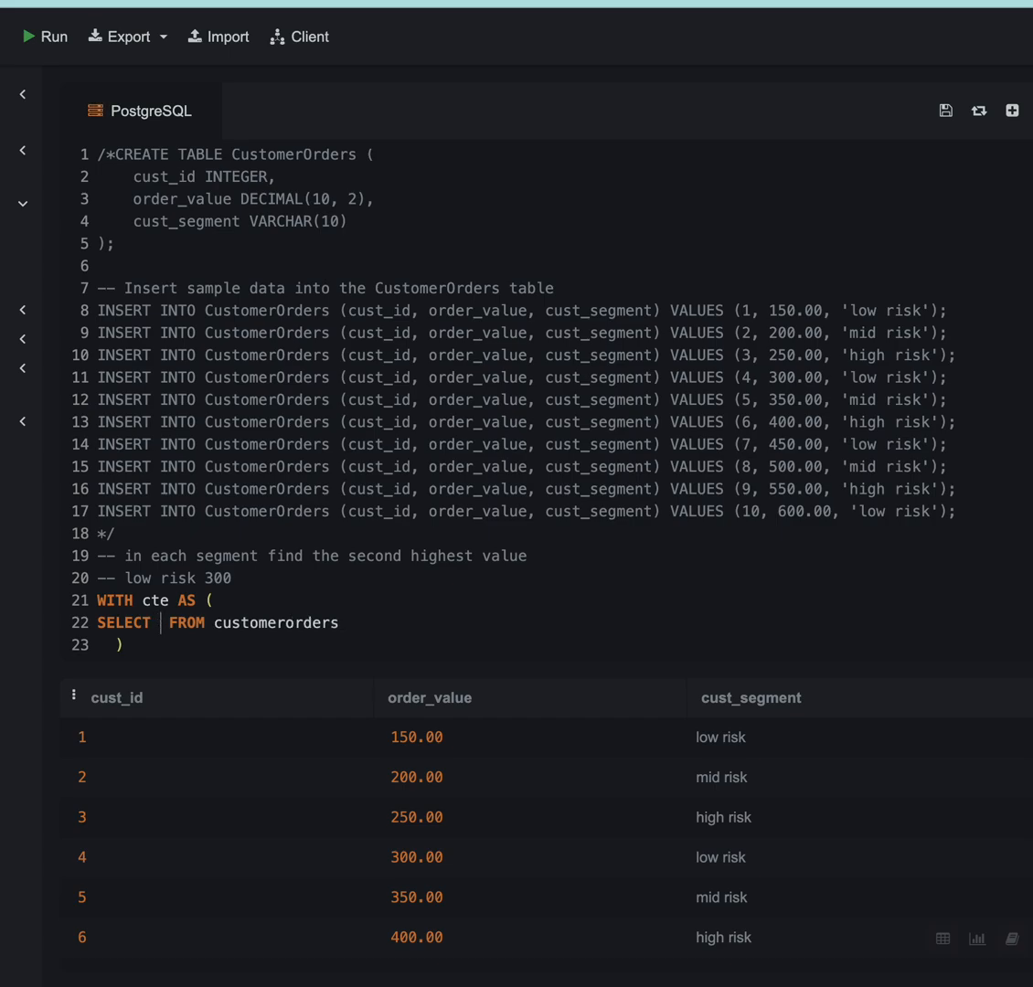
{"action": "type", "text": "cust_id, order_v"}
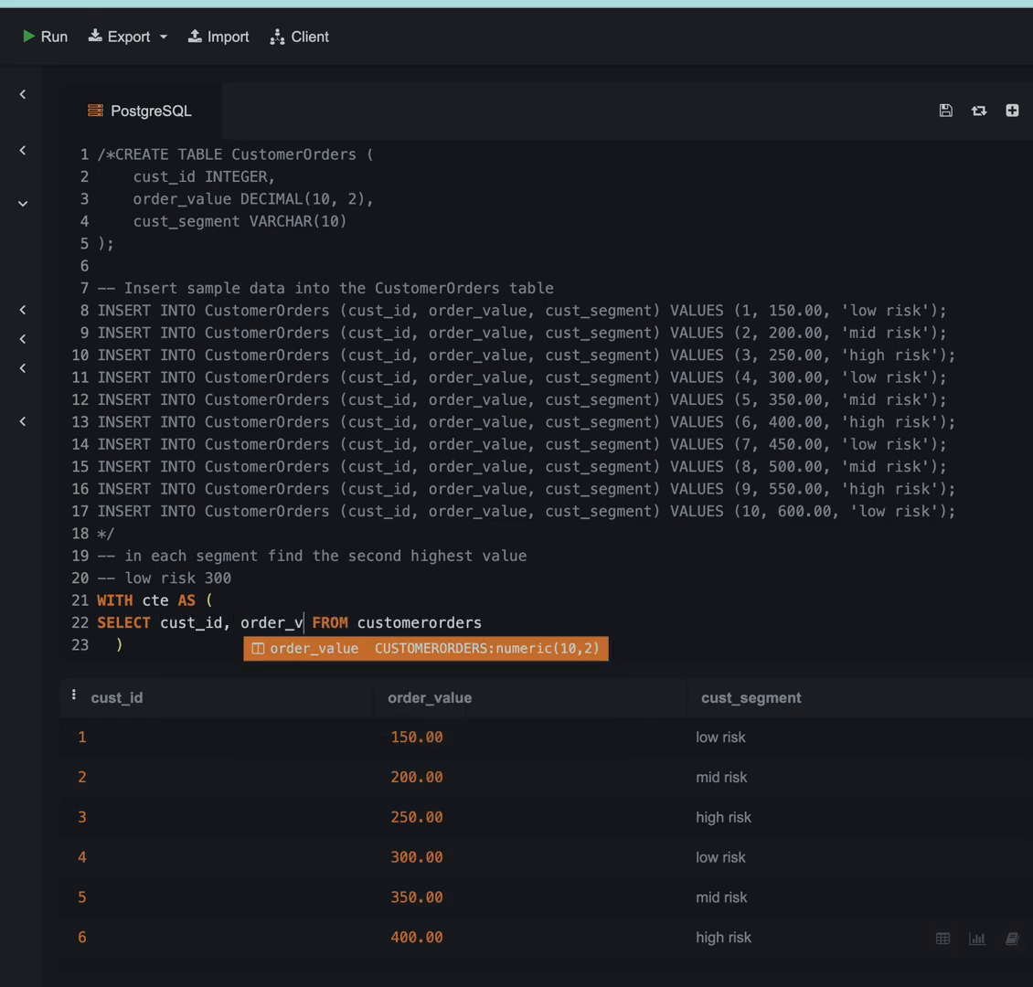
{"action": "type", "text": "alue"}
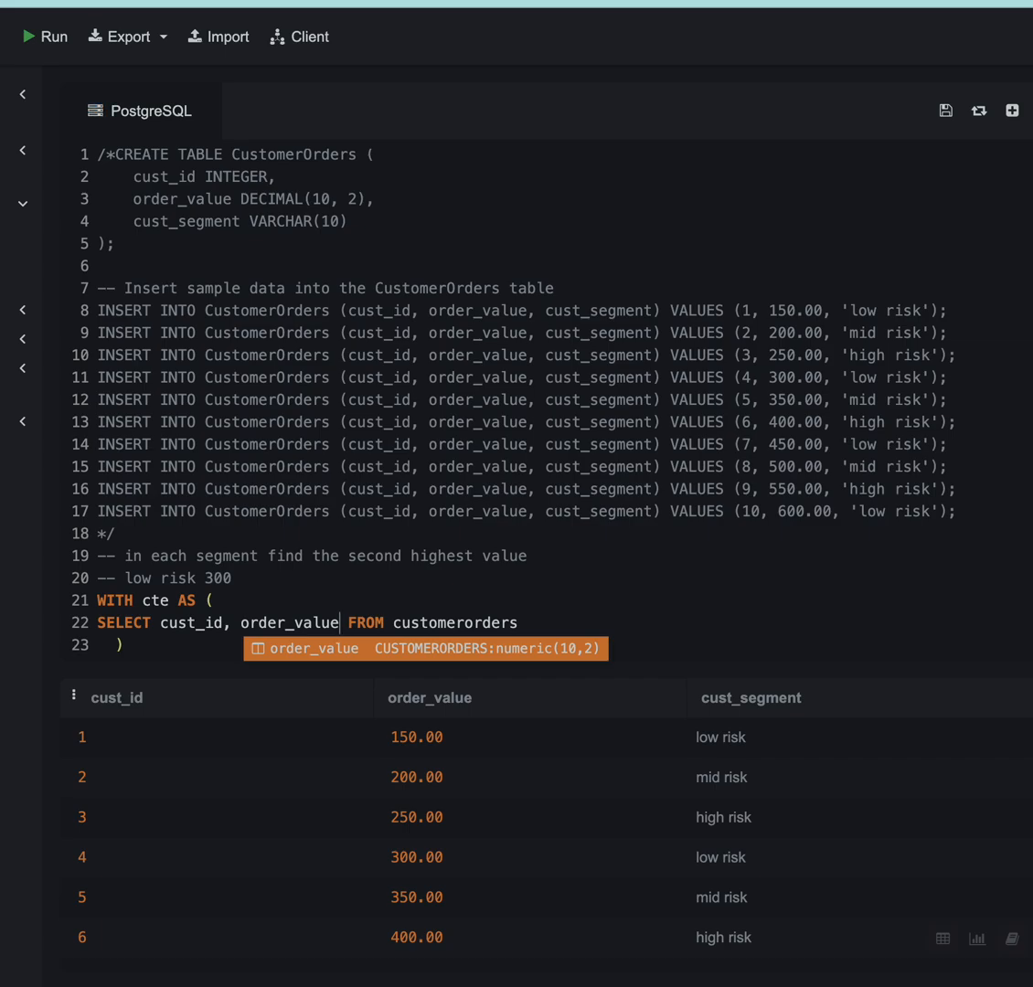
- Add RANK() OVER (PARTITION BY cust_segment ORDER BY order_value DESC) to the CTE, then close it
{"action": "type", "text": ","}
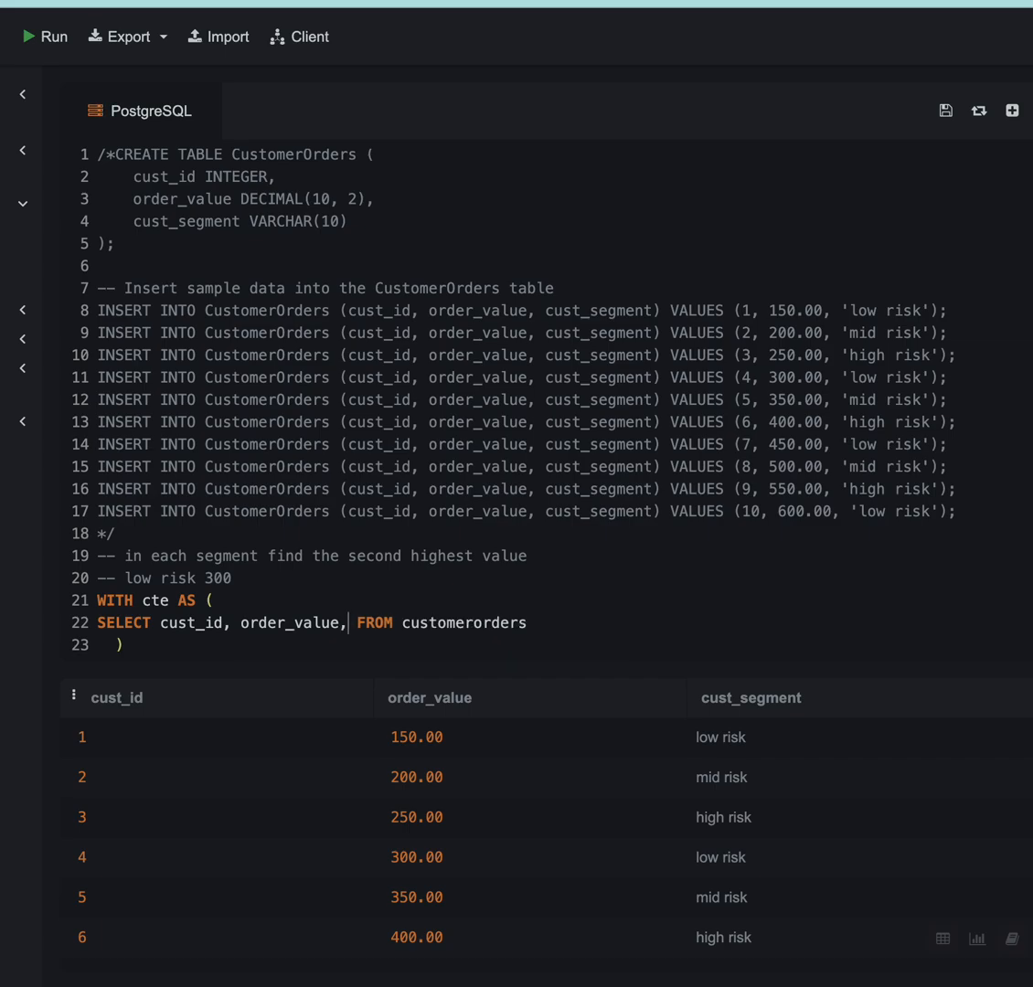
{"action": "type", "text": "ran"}
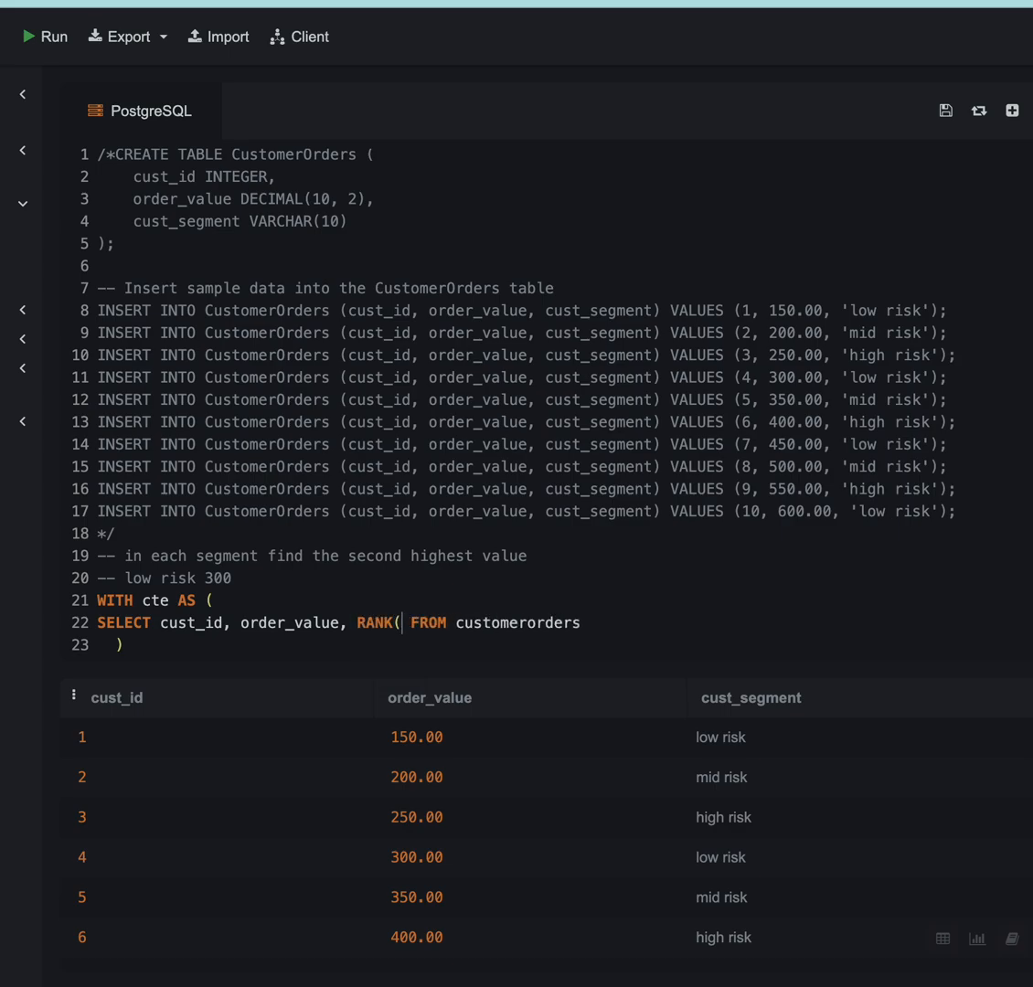
{"action": "type", "text": ") OVER (P"}
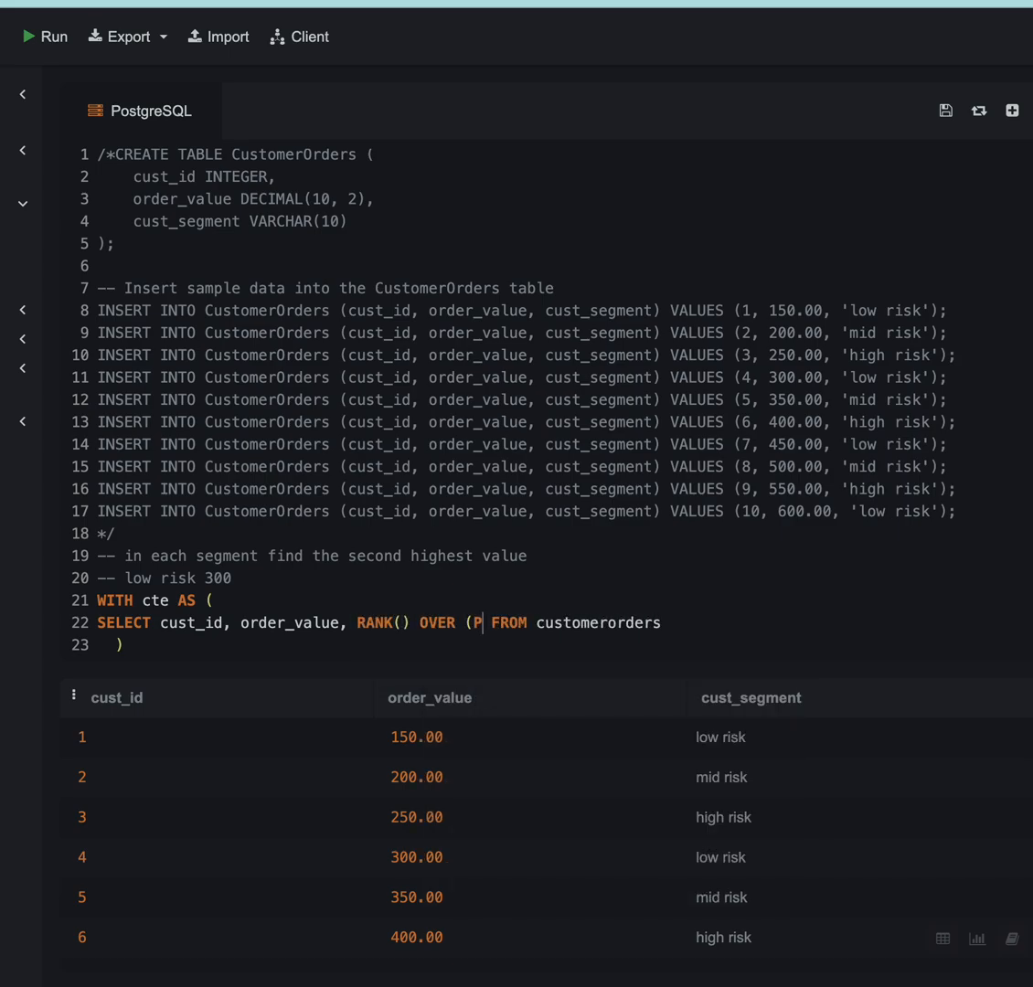
{"action": "type", "text": "artiti"}
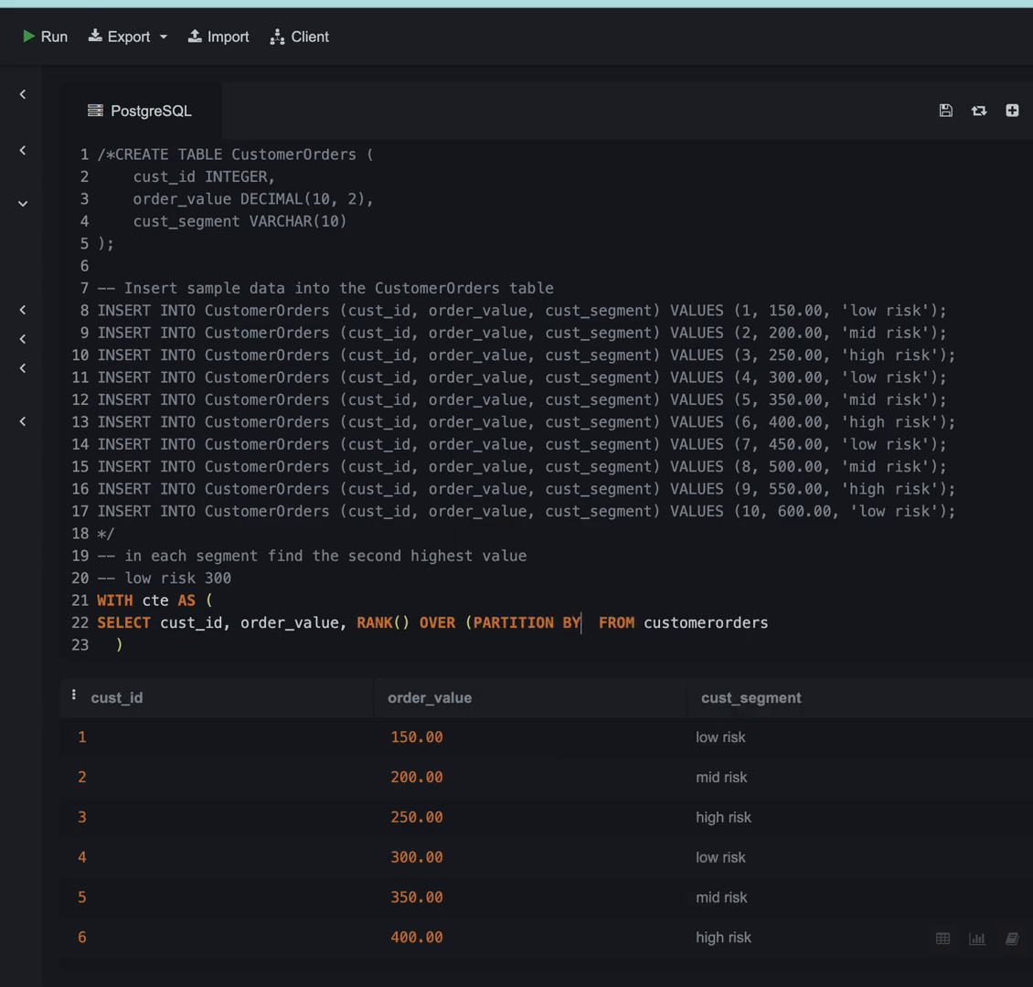
{"action": "type", "text": "C"}
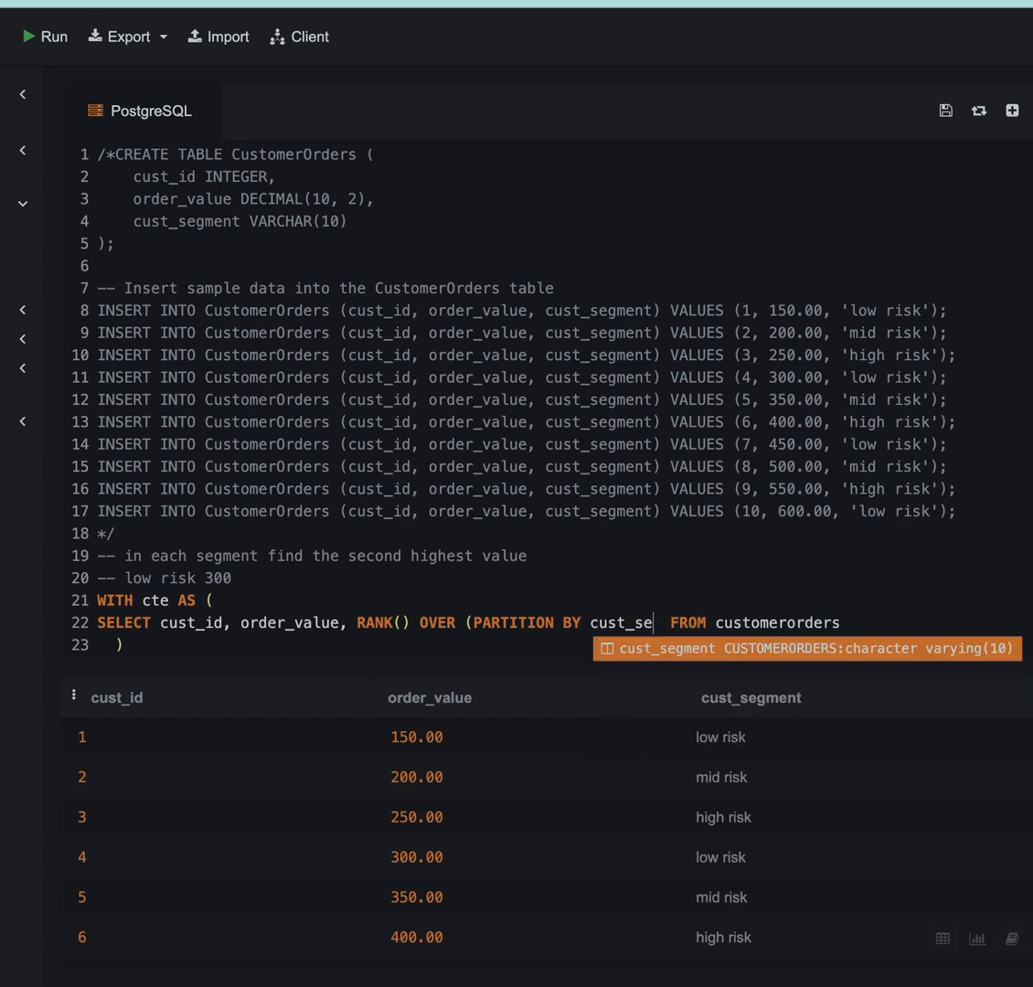
{"action": "type", "text": "gment OR"}
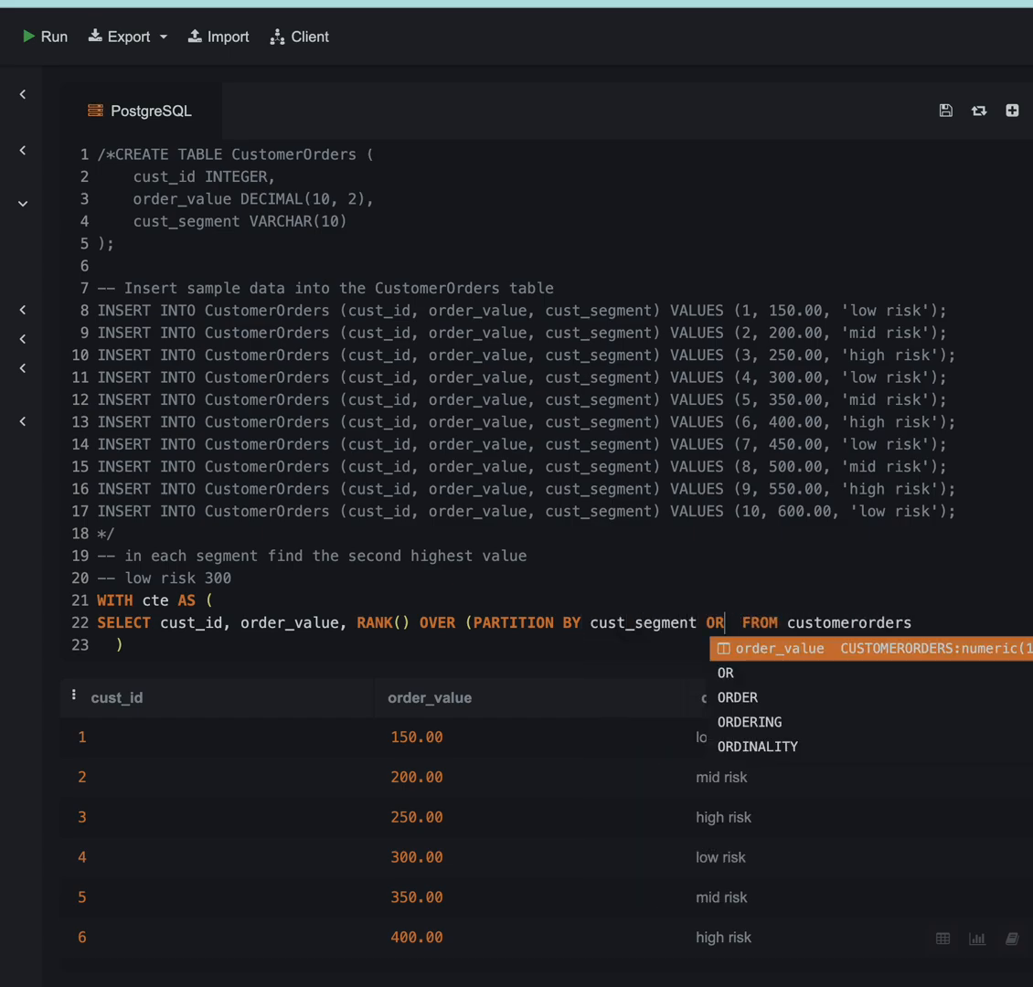
{"action": "type", "text": "DER BY C"}
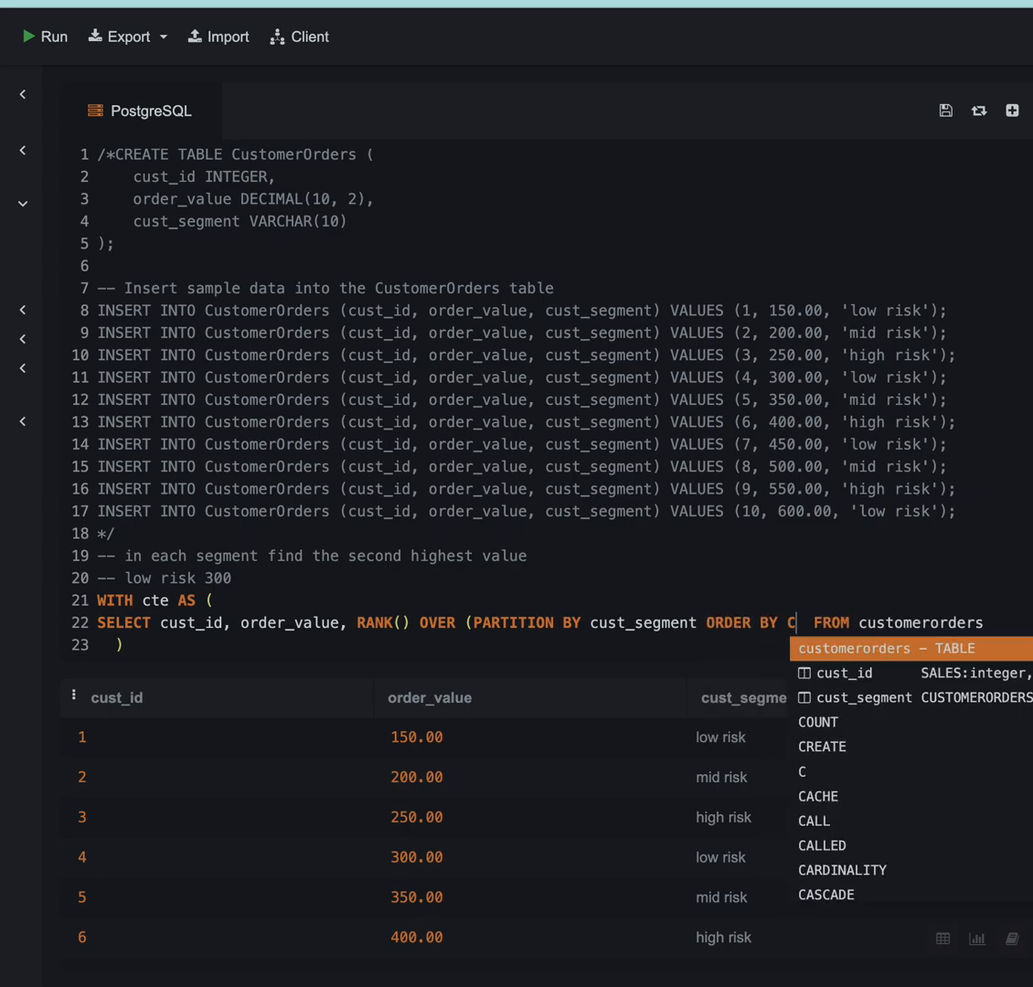
{"action": "type", "text": "order_val"}
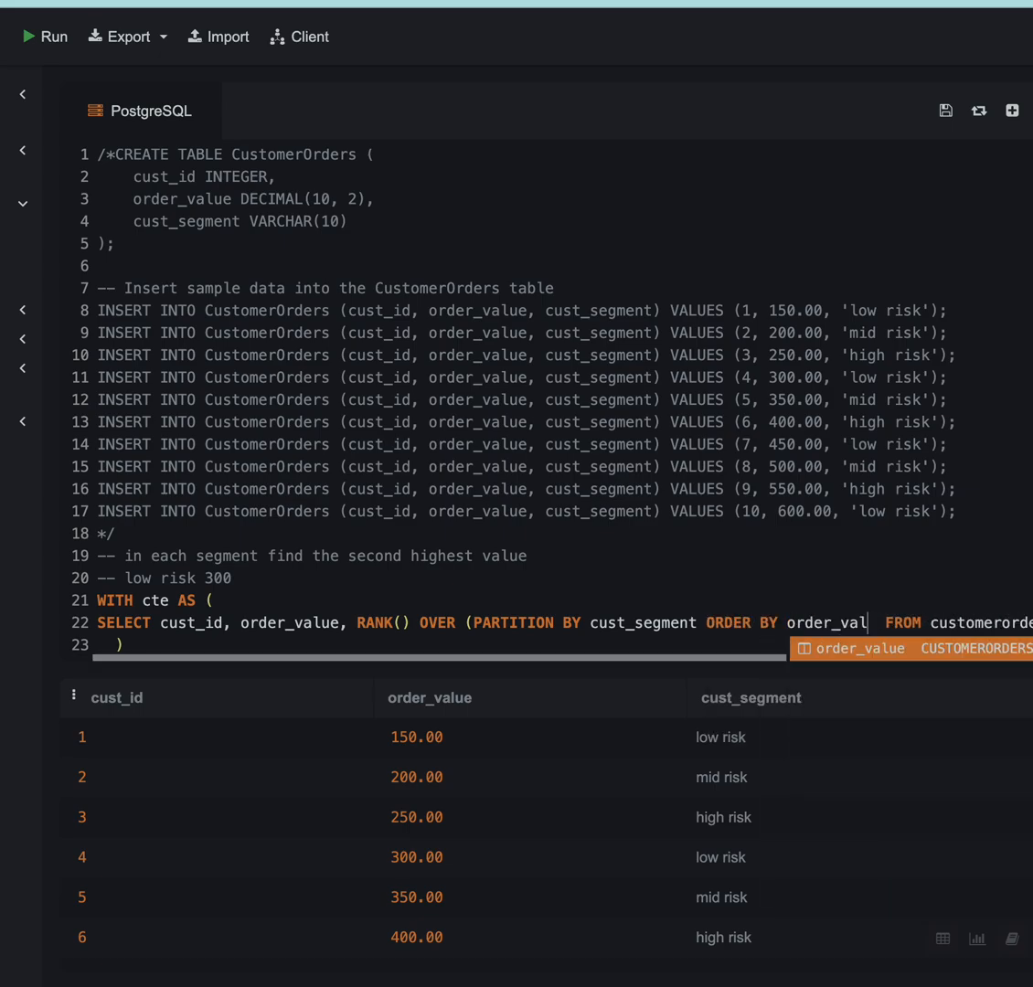
{"action": "type", "text": "DESC"}
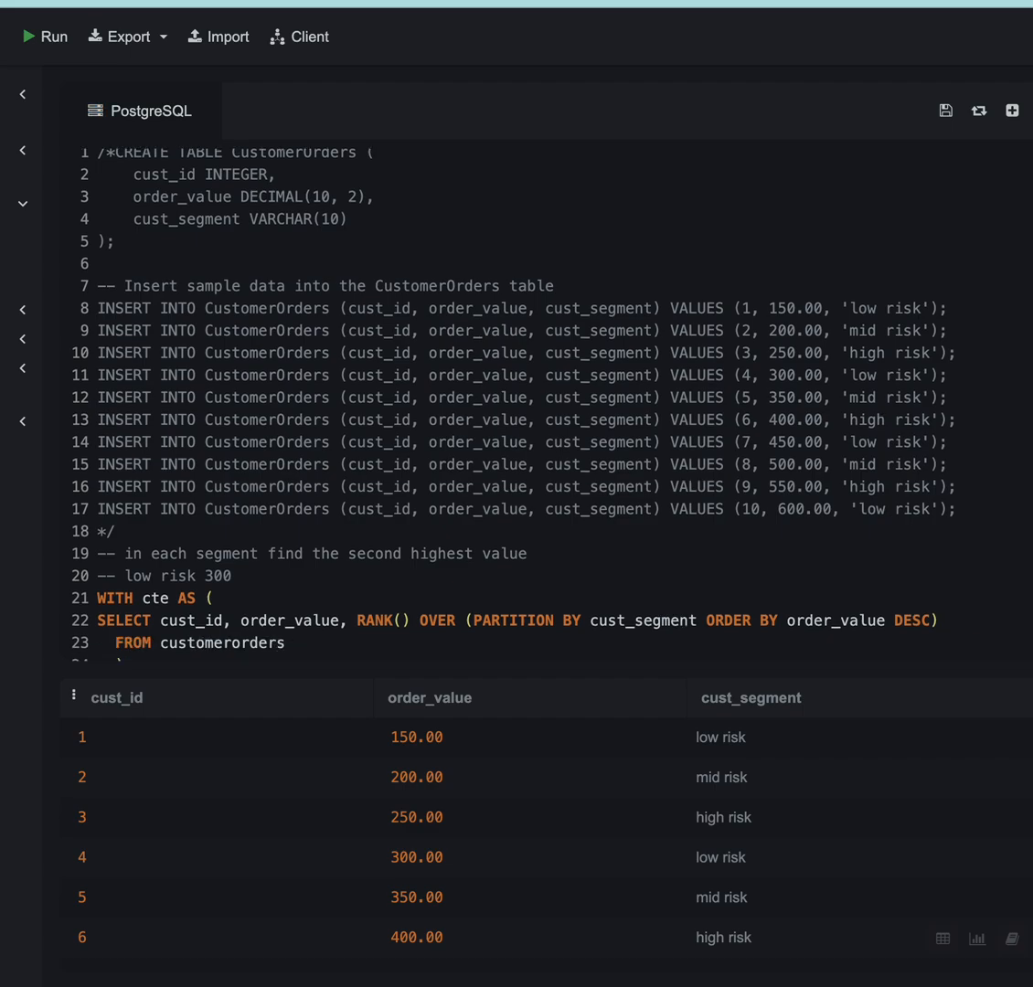
{"action": "type", "text": ")"}
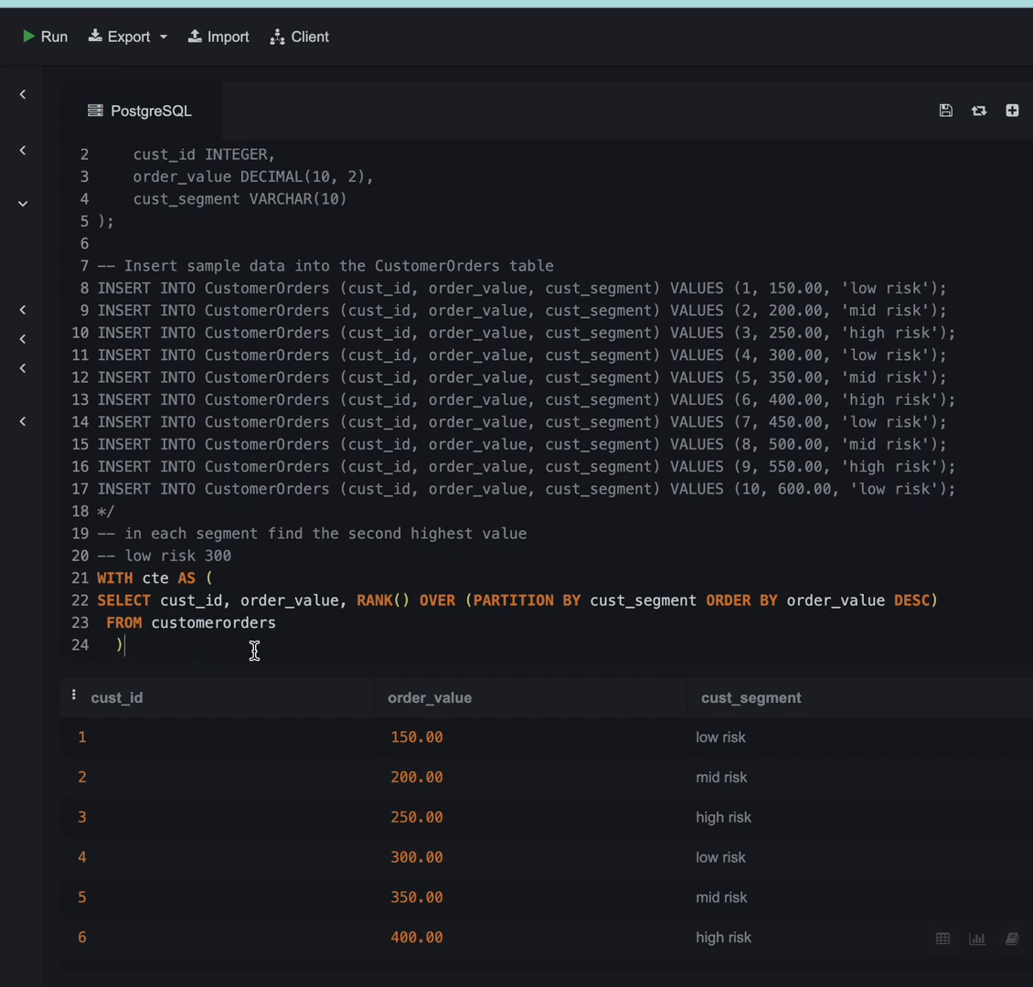
{"action": "type", "text": "sele"}
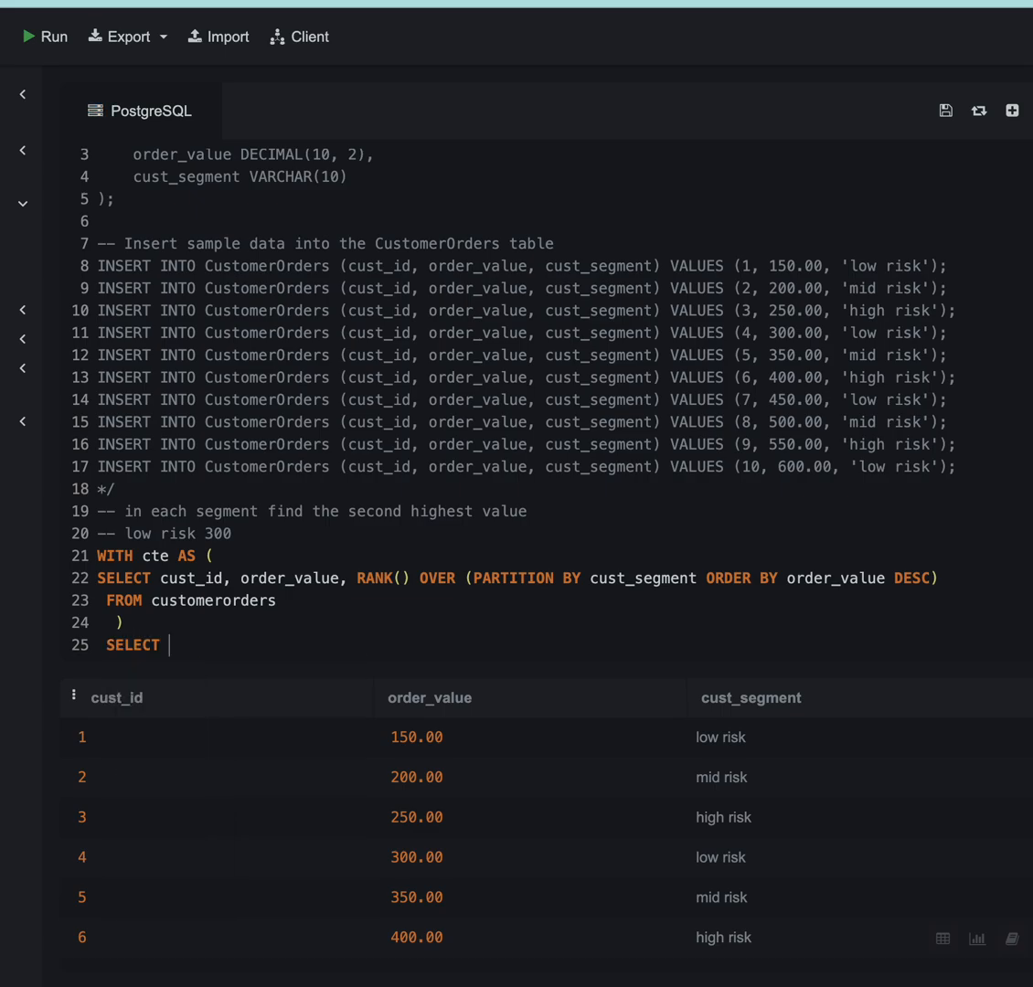
- Run SELECT * FROM cte to see each order's rank within its segment
{"action": "type", "text": "* FROM C"}
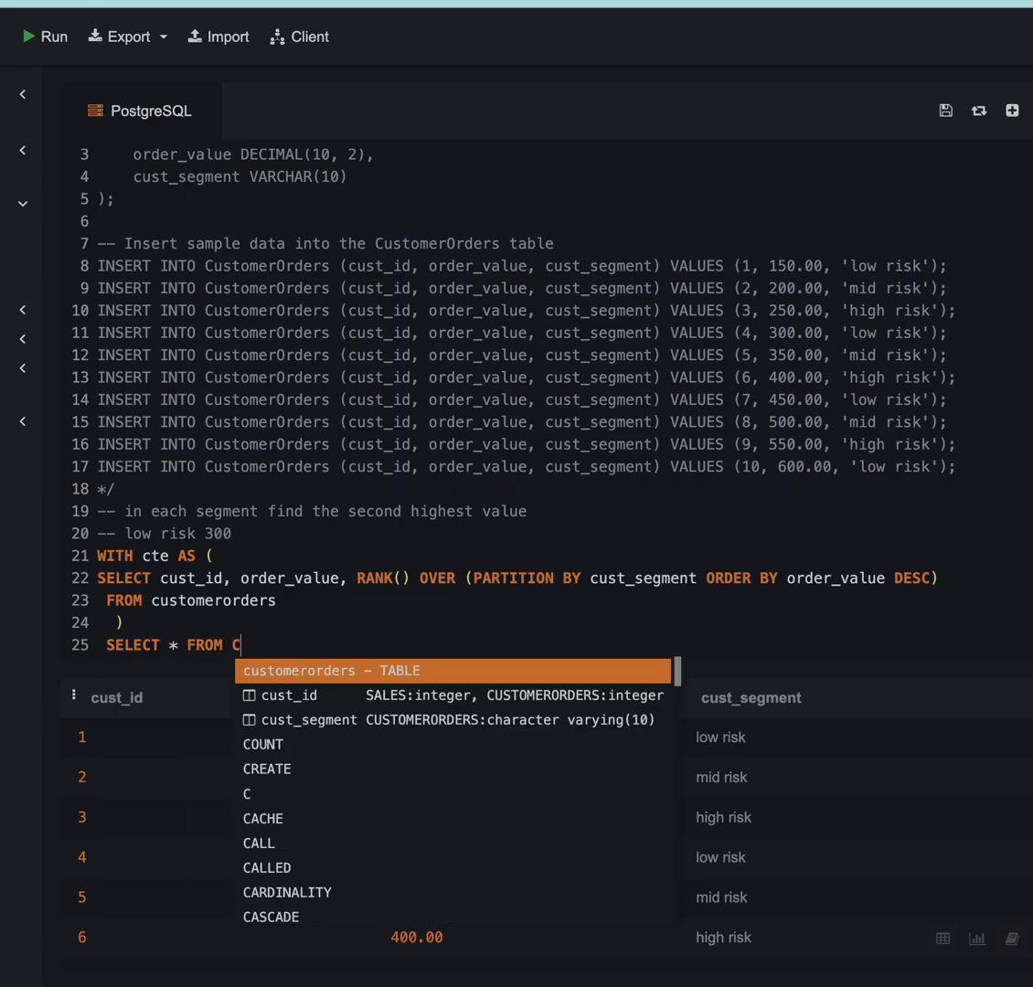
{"action": "left_click", "coordinate": [44, 36]}
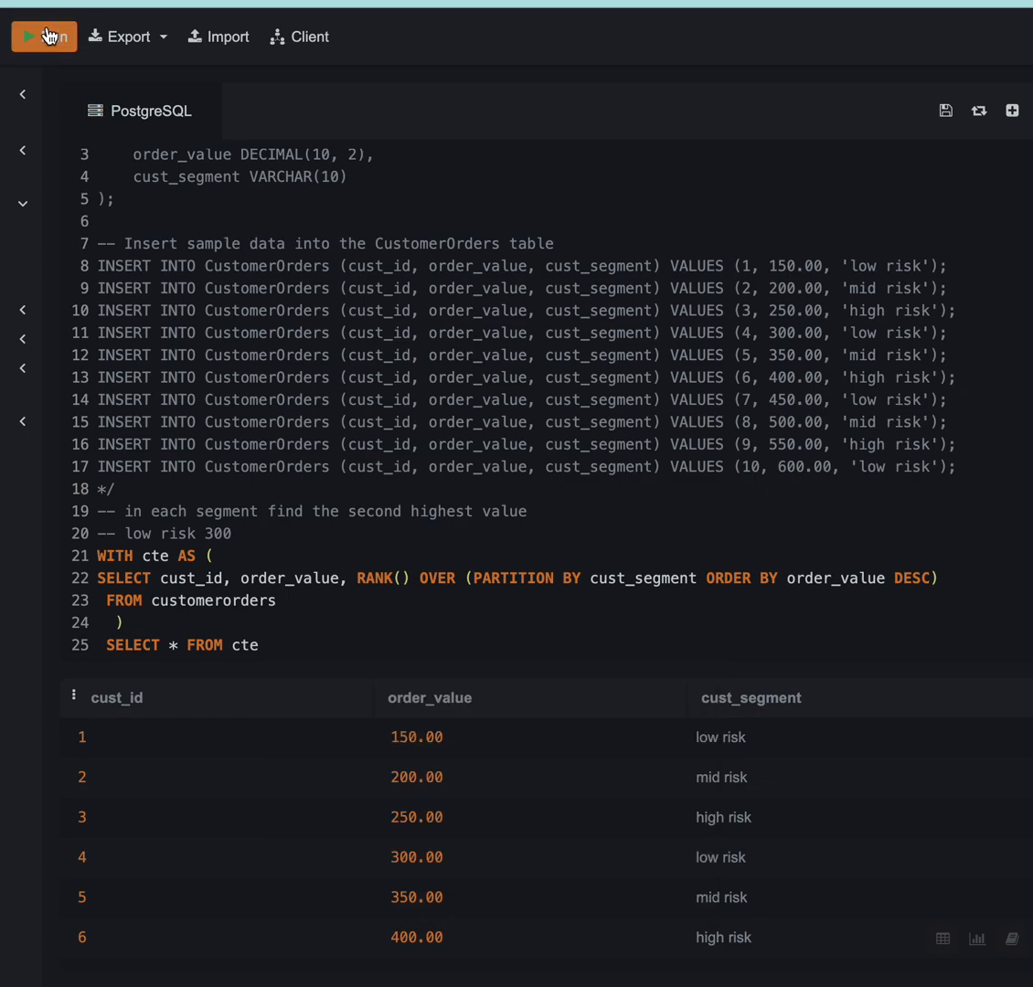
{"action": "left_click", "coordinate": [44, 36]}
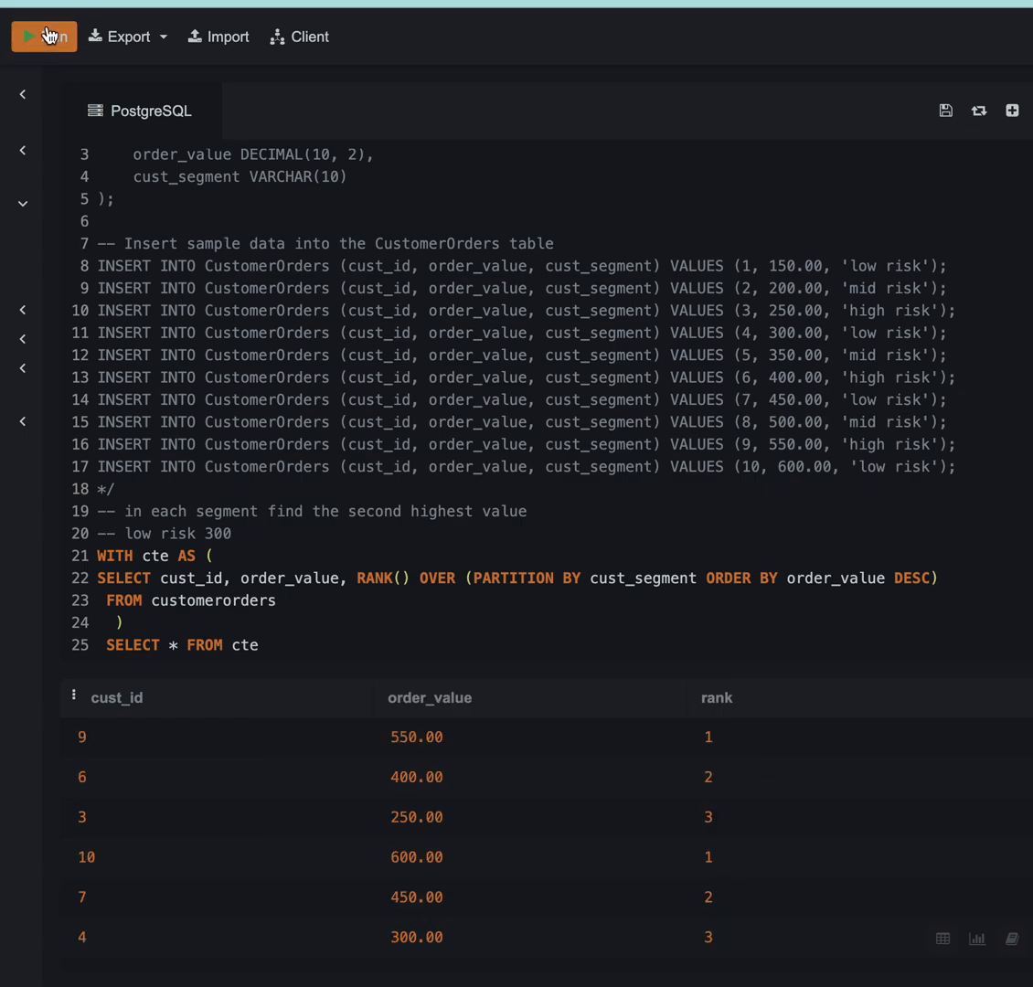
{"action": "mouse_move", "coordinate": [435, 716]}
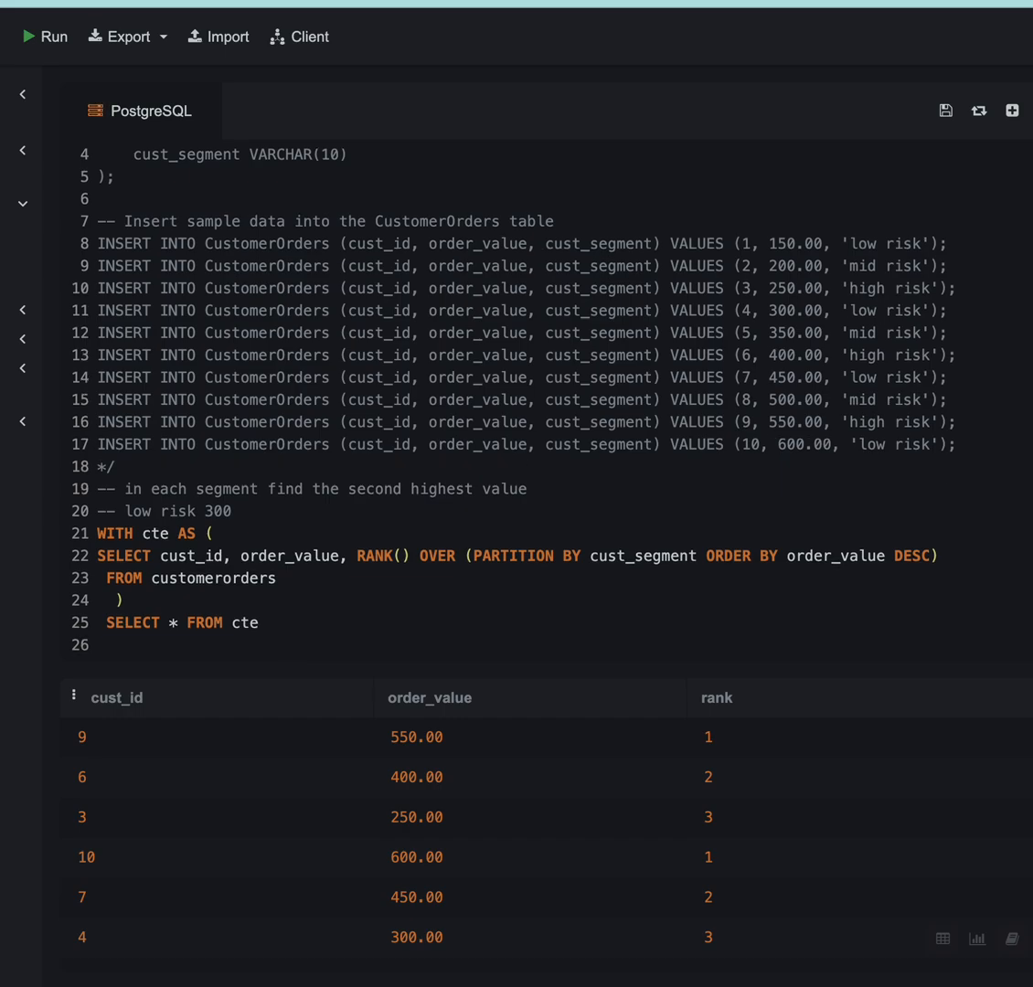
- Alias the rank AS rnk, filter WHERE rnk = 2, and run the query
{"action": "type", "text": "WHERE rnk"}
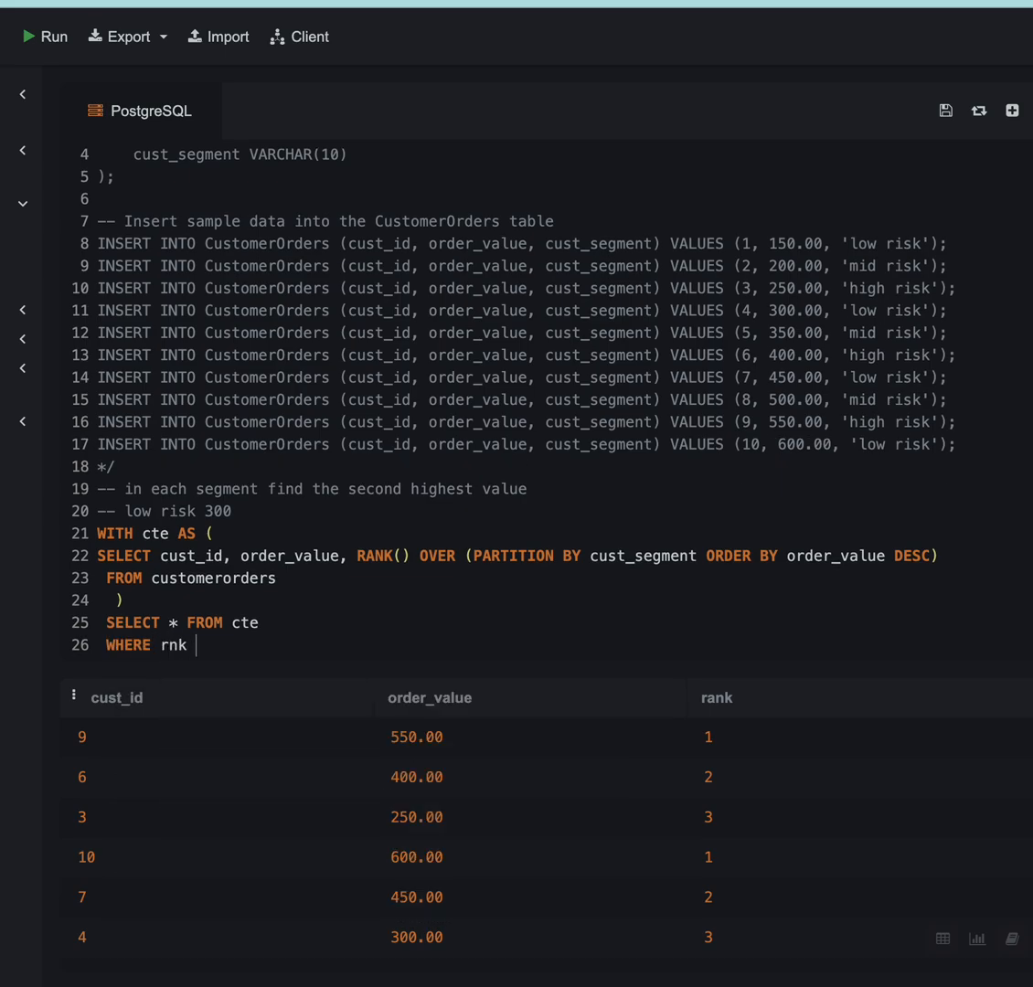
{"action": "type", "text": "= 2"}
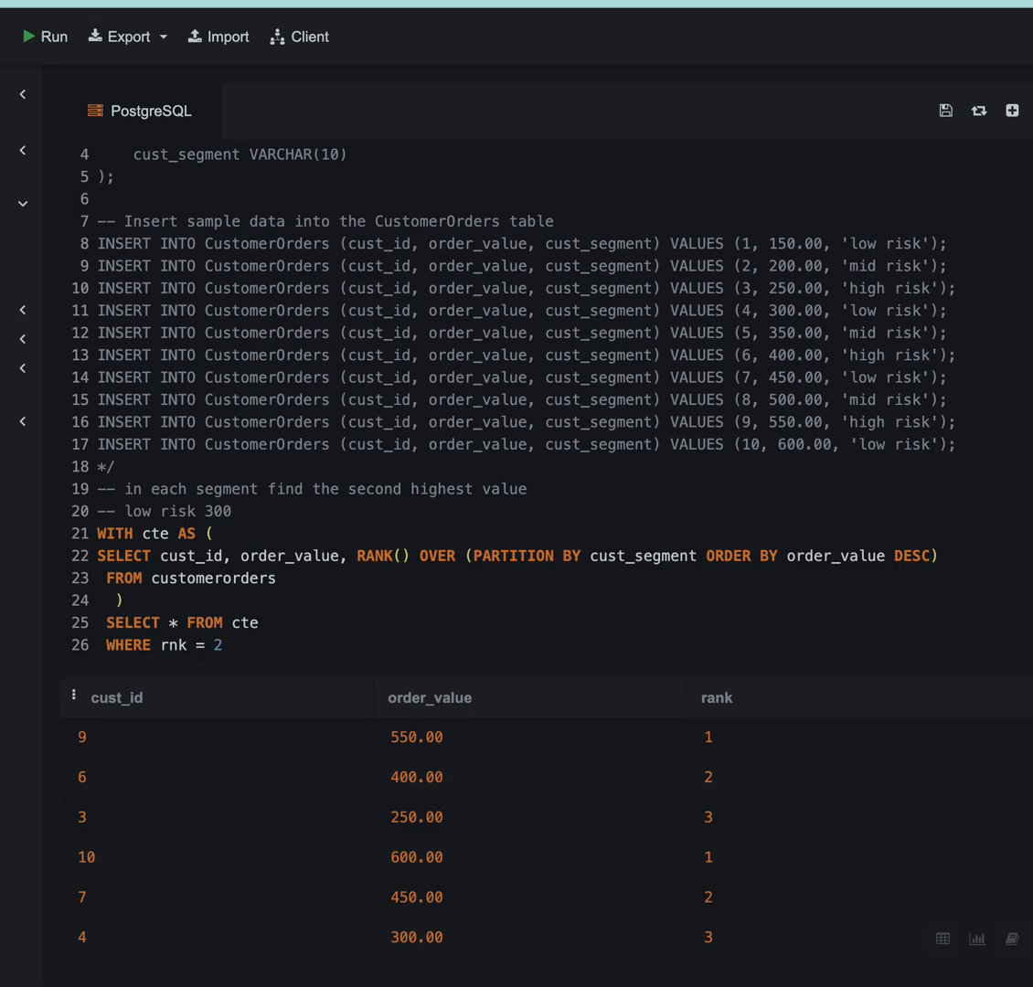
{"action": "type", "text": "AS rnk"}
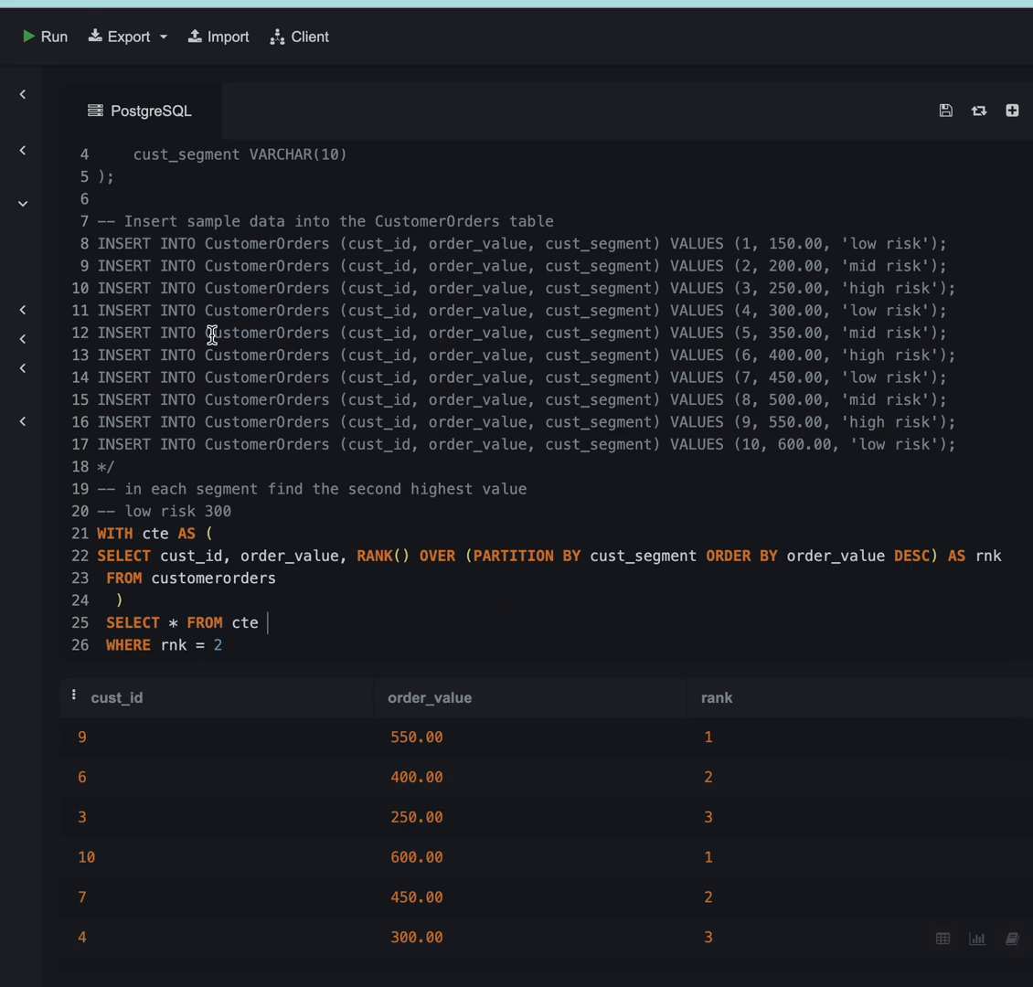
{"action": "left_click", "coordinate": [43, 37]}
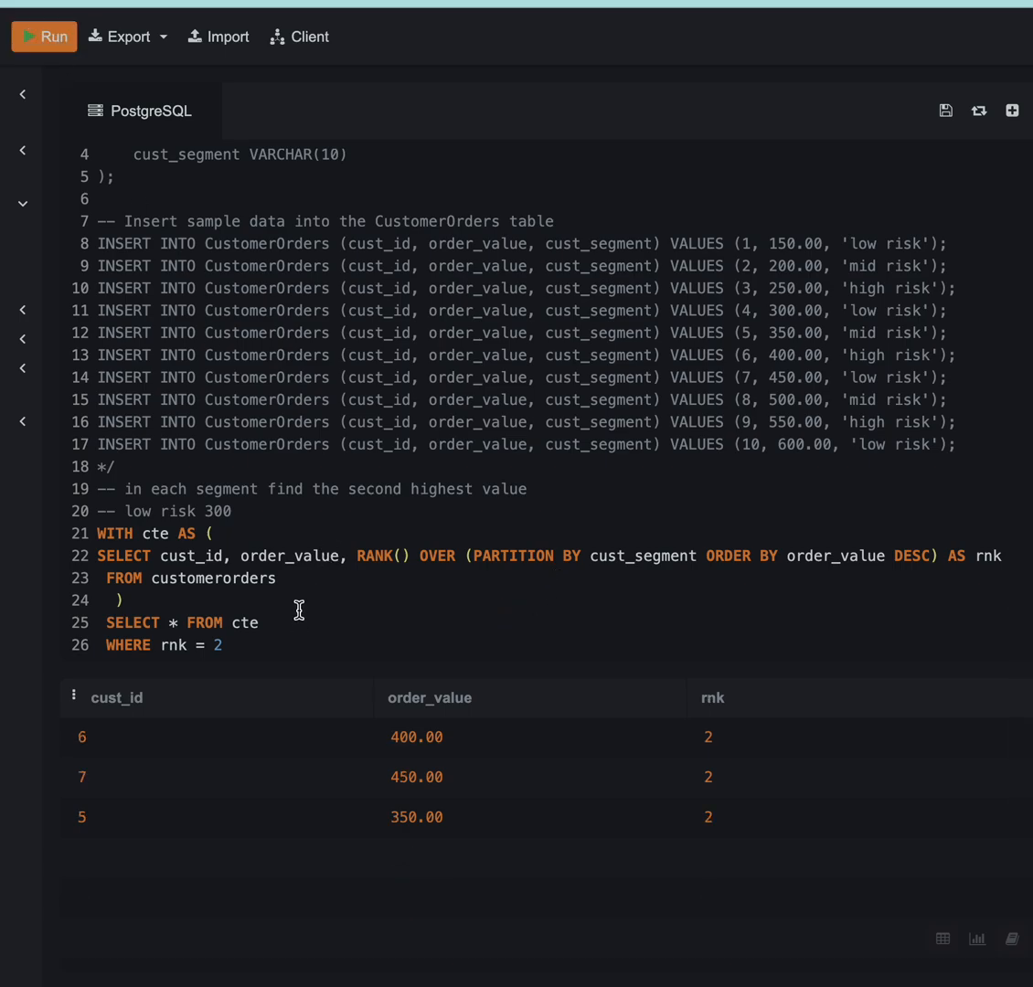
{"action": "mouse_move", "coordinate": [127, 509]}
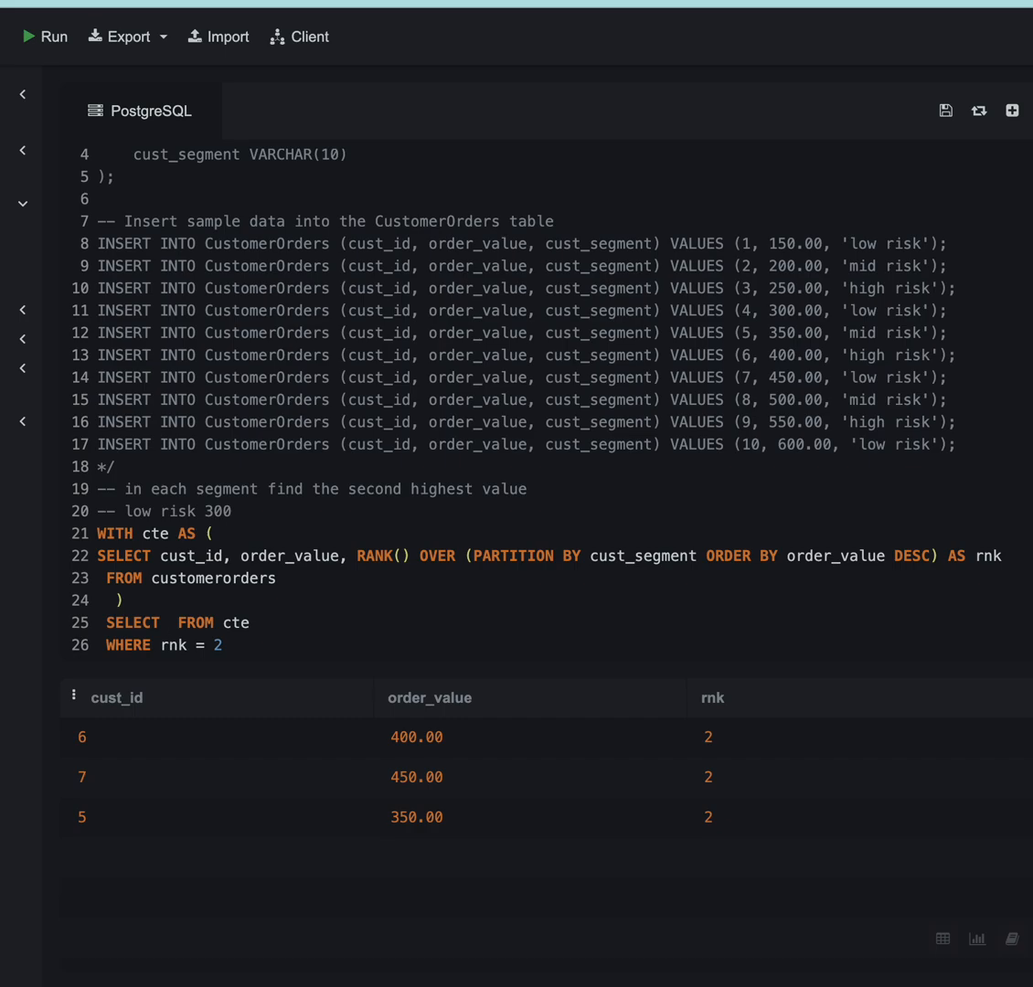
{"action": "mouse_move", "coordinate": [301, 588]}
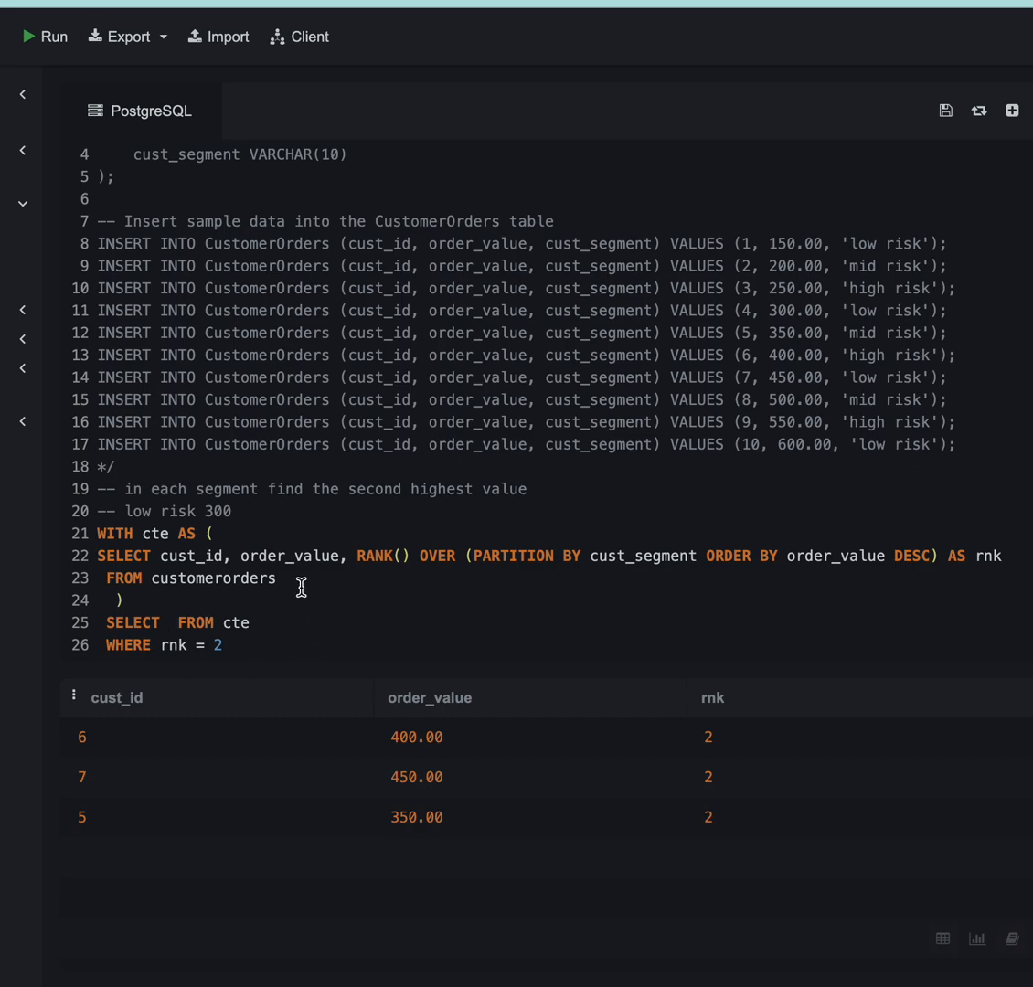
- Add cust_segment to the CTE, select cust_segment and order_value outside, and run
{"action": "type", "text": "C"}
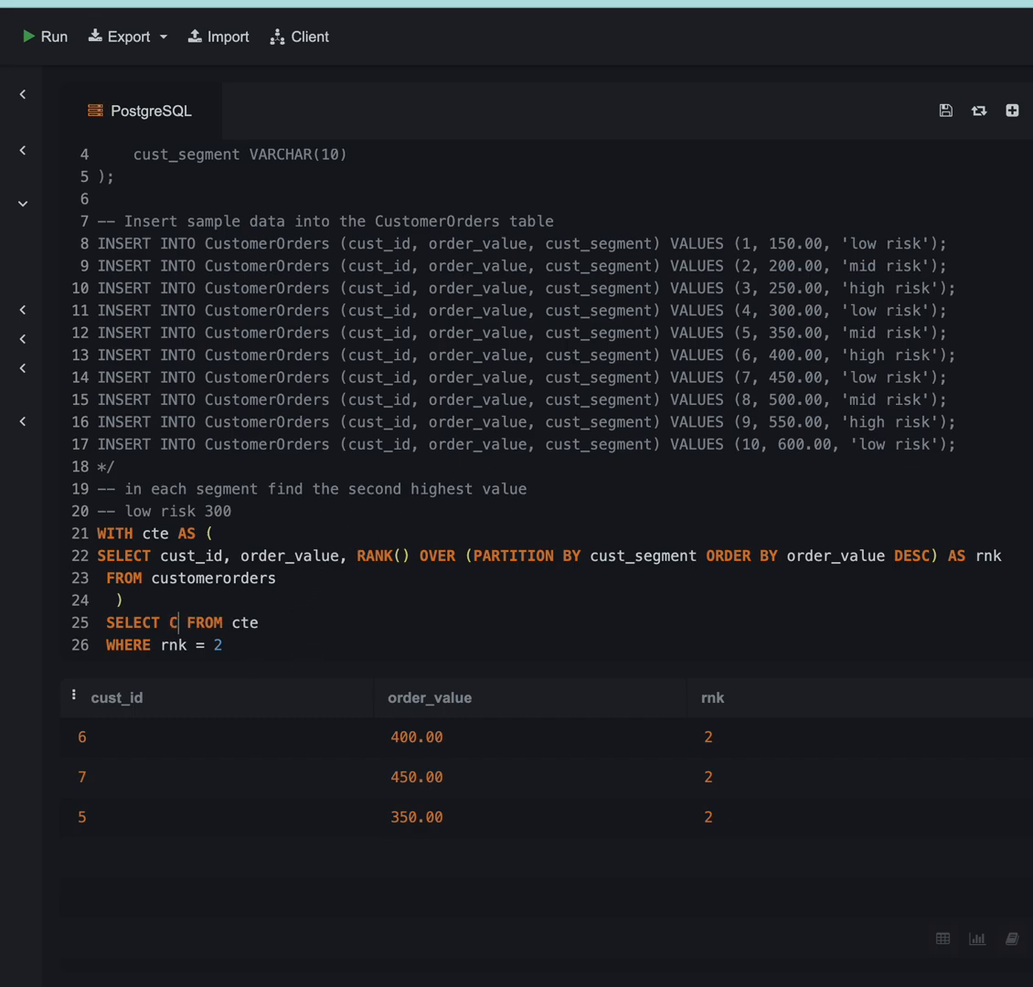
{"action": "type", "text": "ust_segment, OR"}
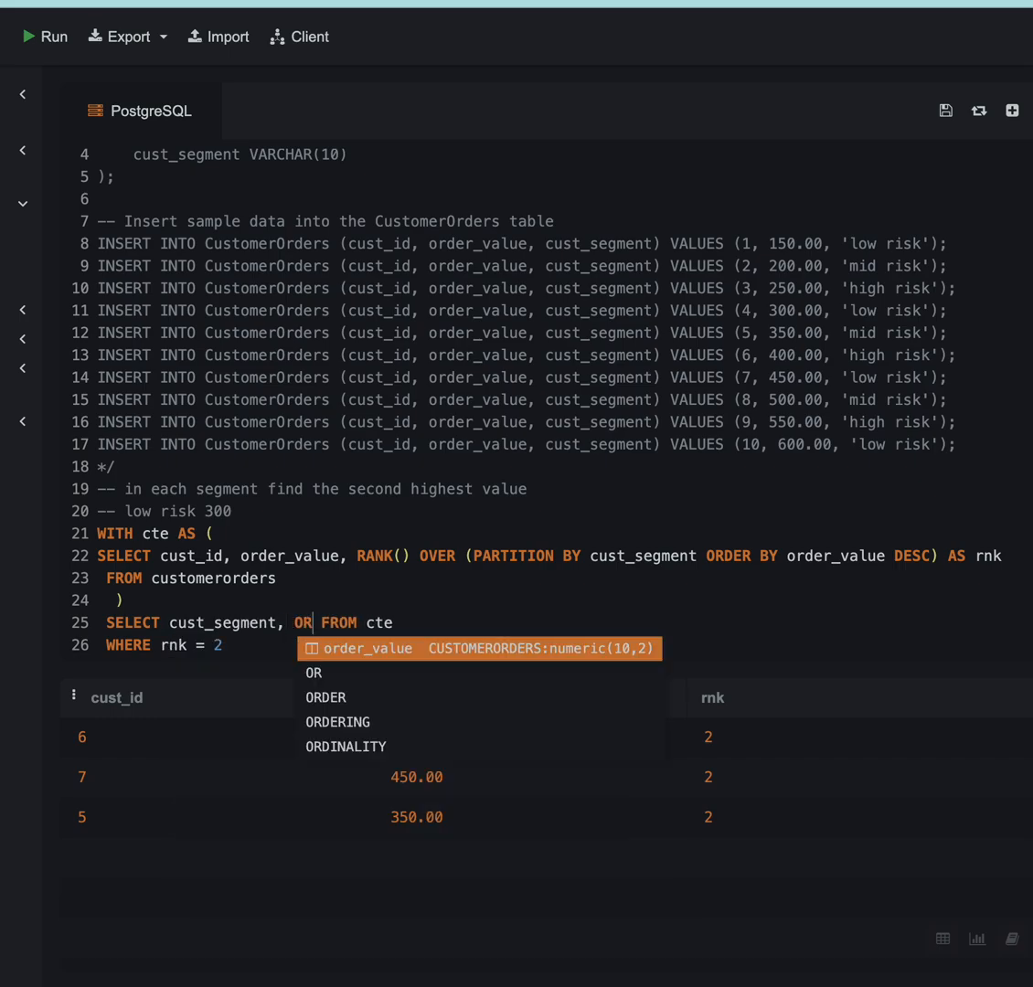
{"action": "left_click", "coordinate": [367, 648]}
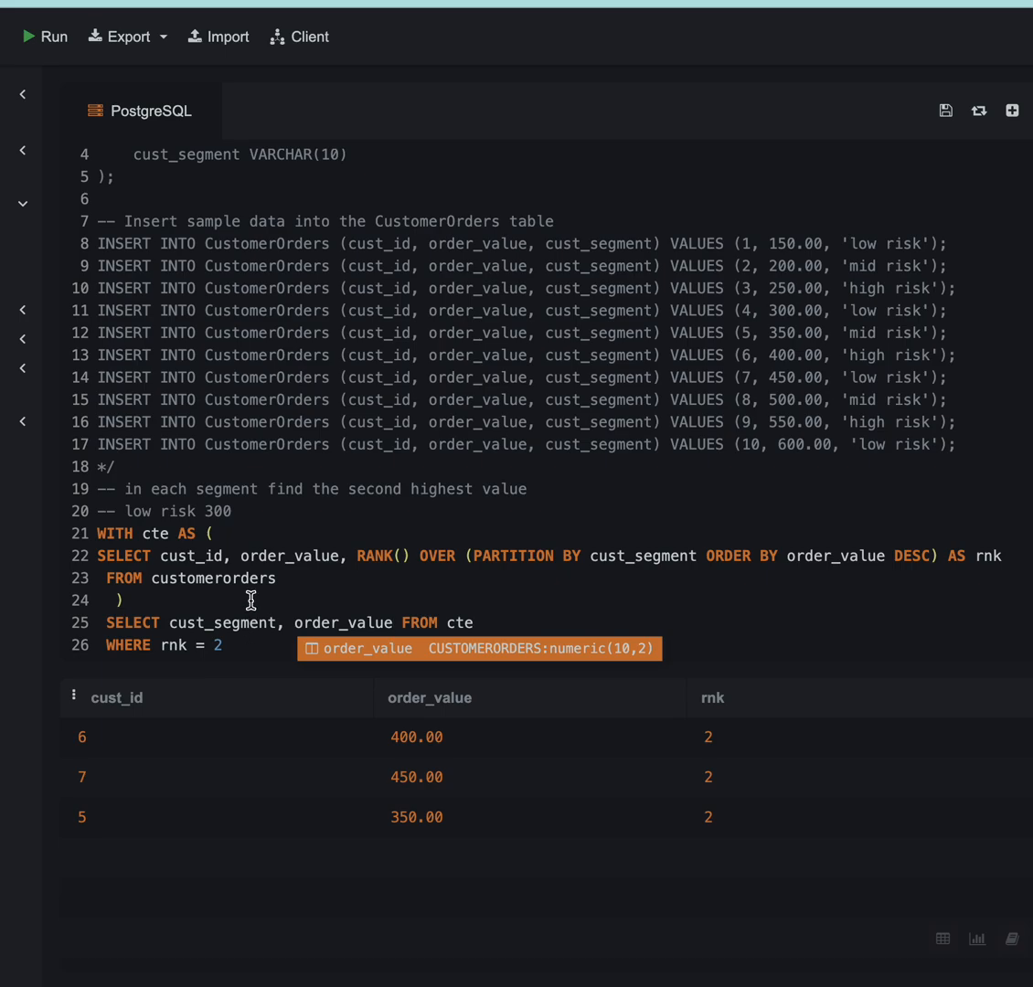
{"action": "type", "text": "cust_segment"}
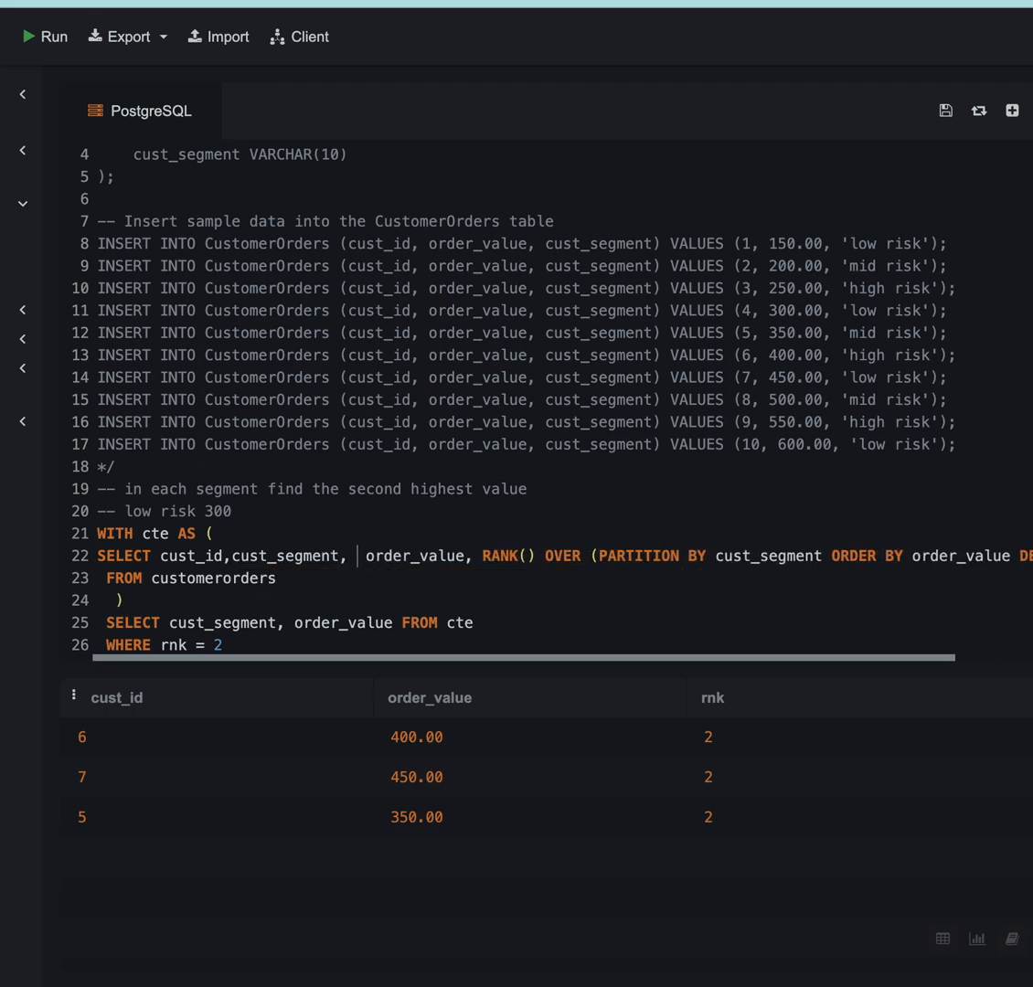
{"action": "left_click", "coordinate": [44, 36]}
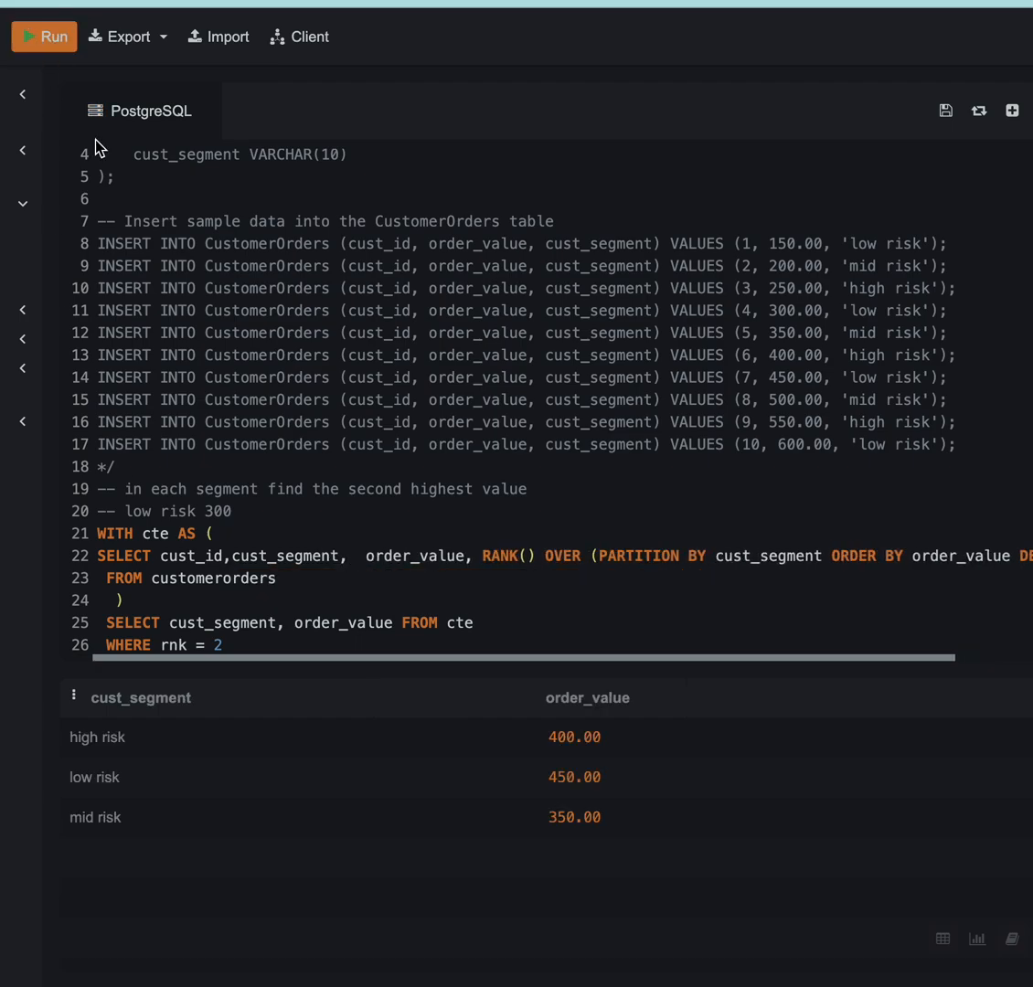
{"action": "mouse_move", "coordinate": [460, 790]}
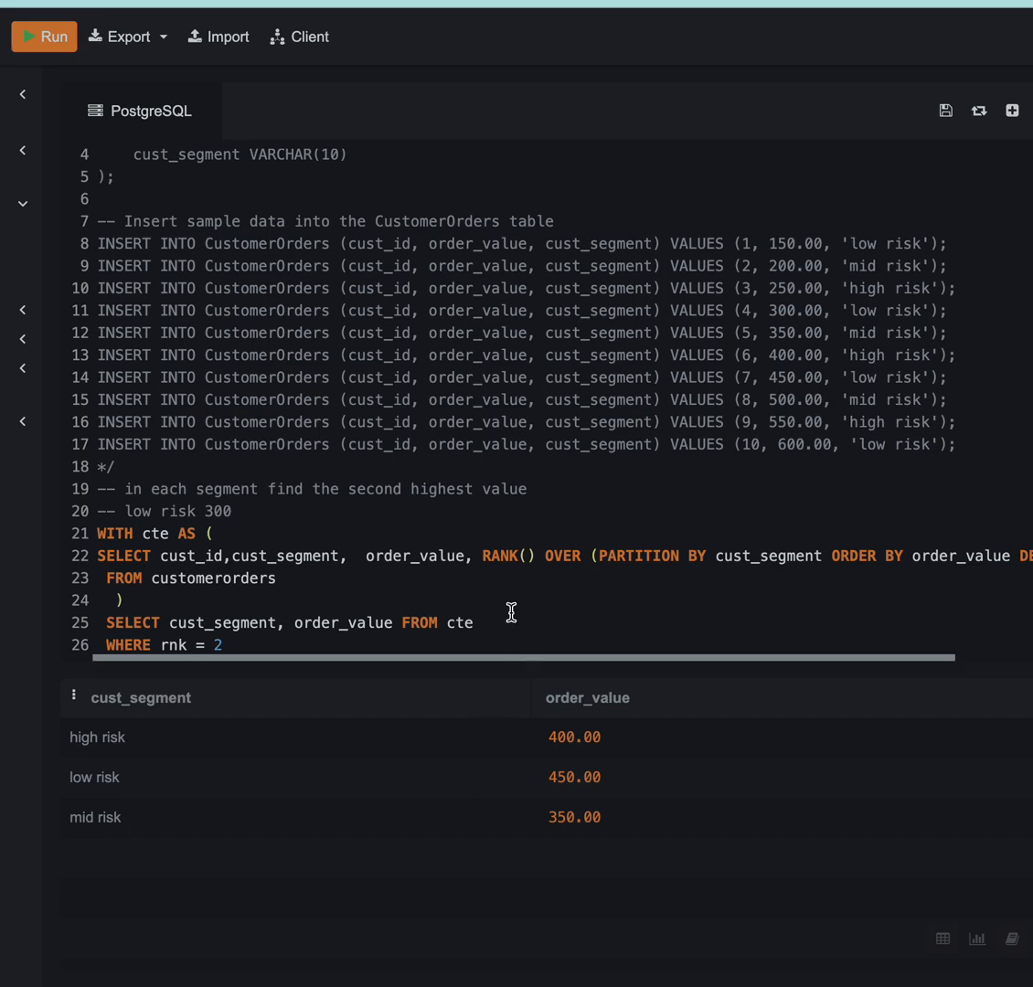
{"action": "mouse_move", "coordinate": [493, 565]}
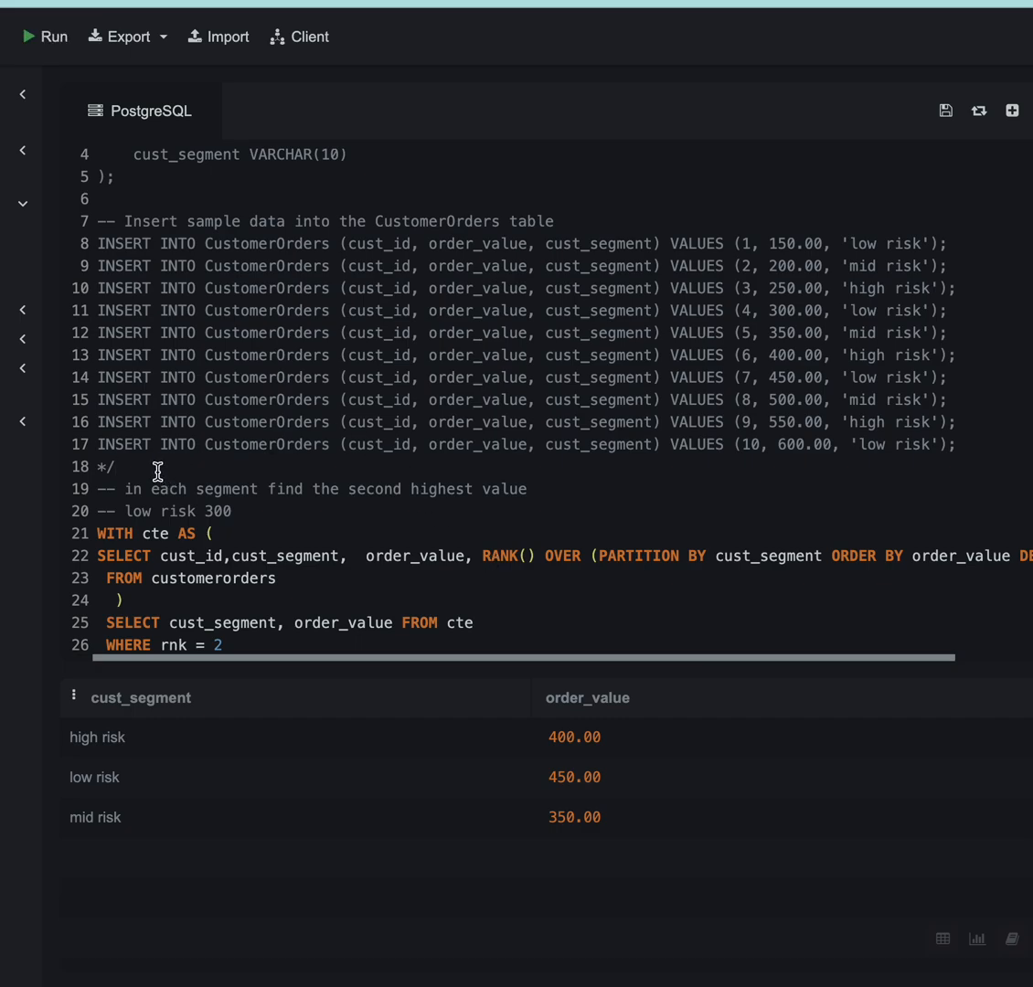
{"action": "scroll", "scroll_direction": "down", "scroll_amount": 3}
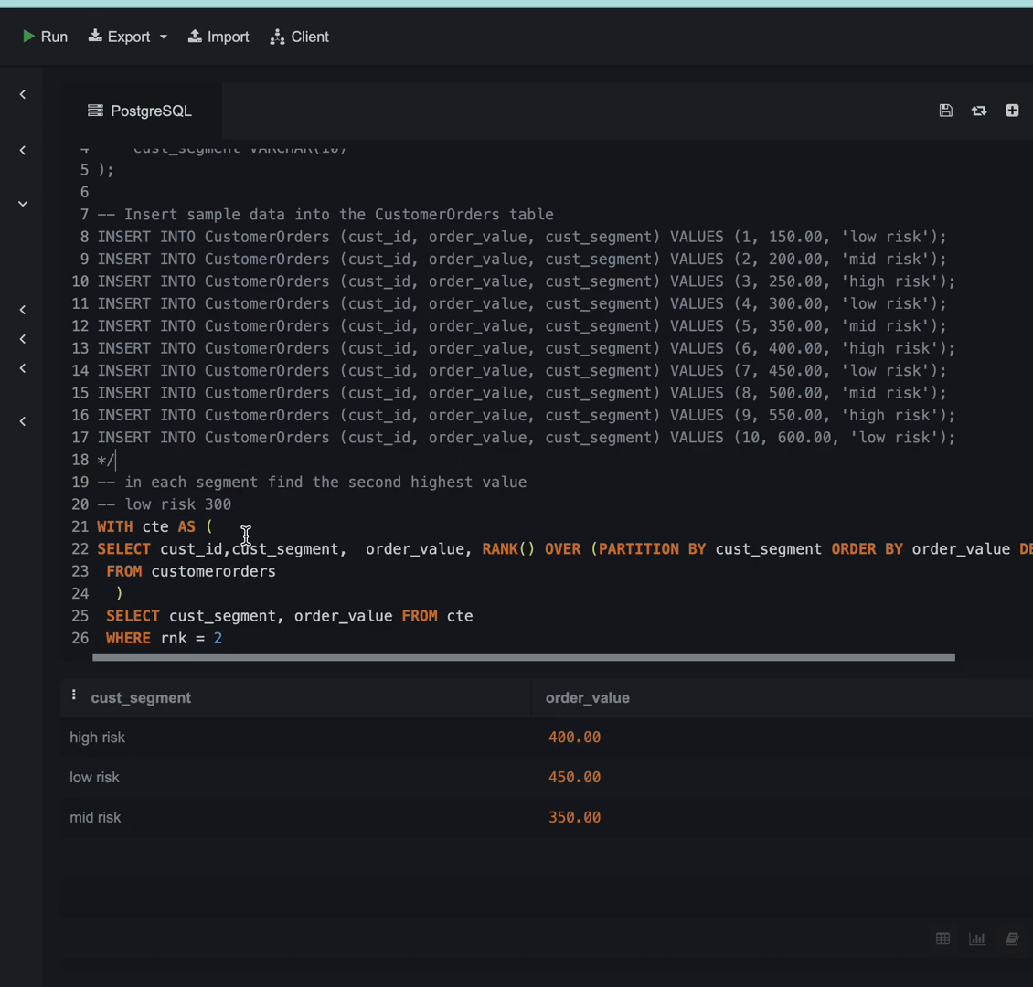
{"action": "mouse_move", "coordinate": [413, 582]}
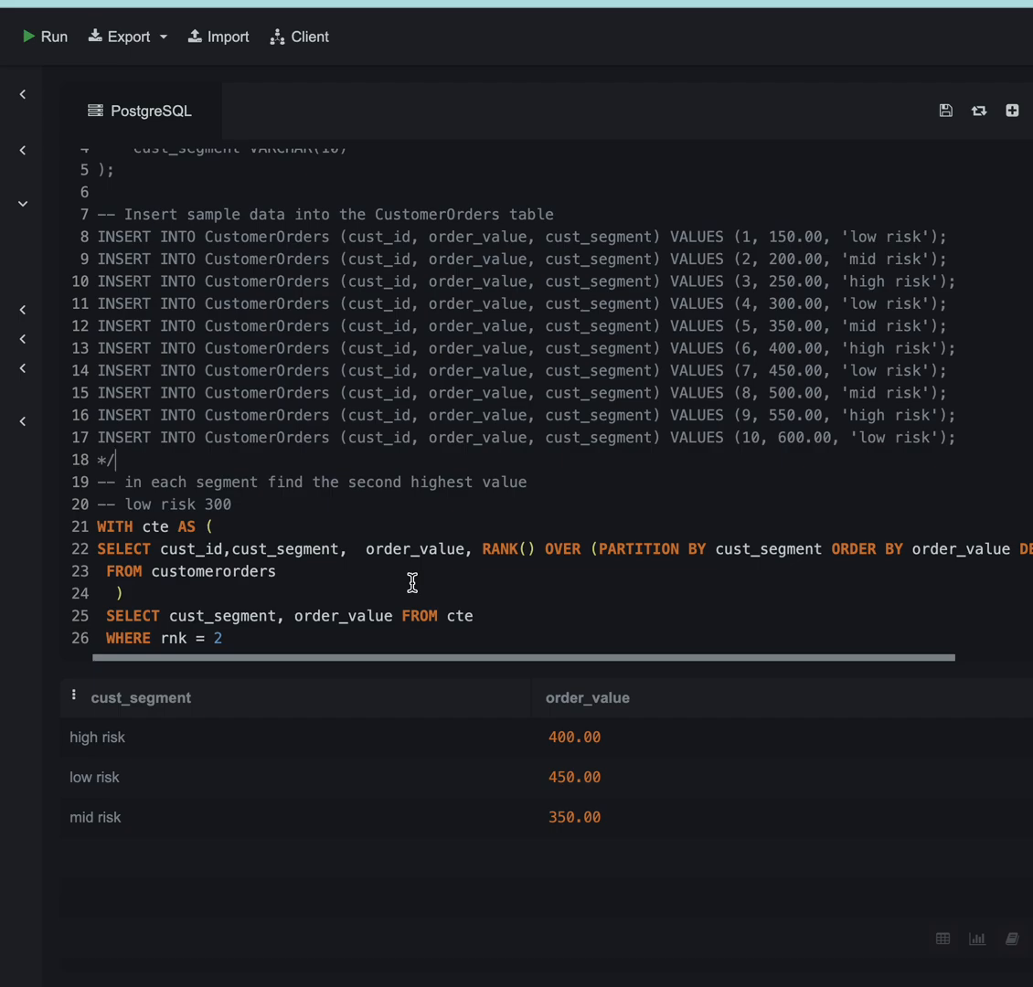
{"action": "mouse_move", "coordinate": [276, 436]}
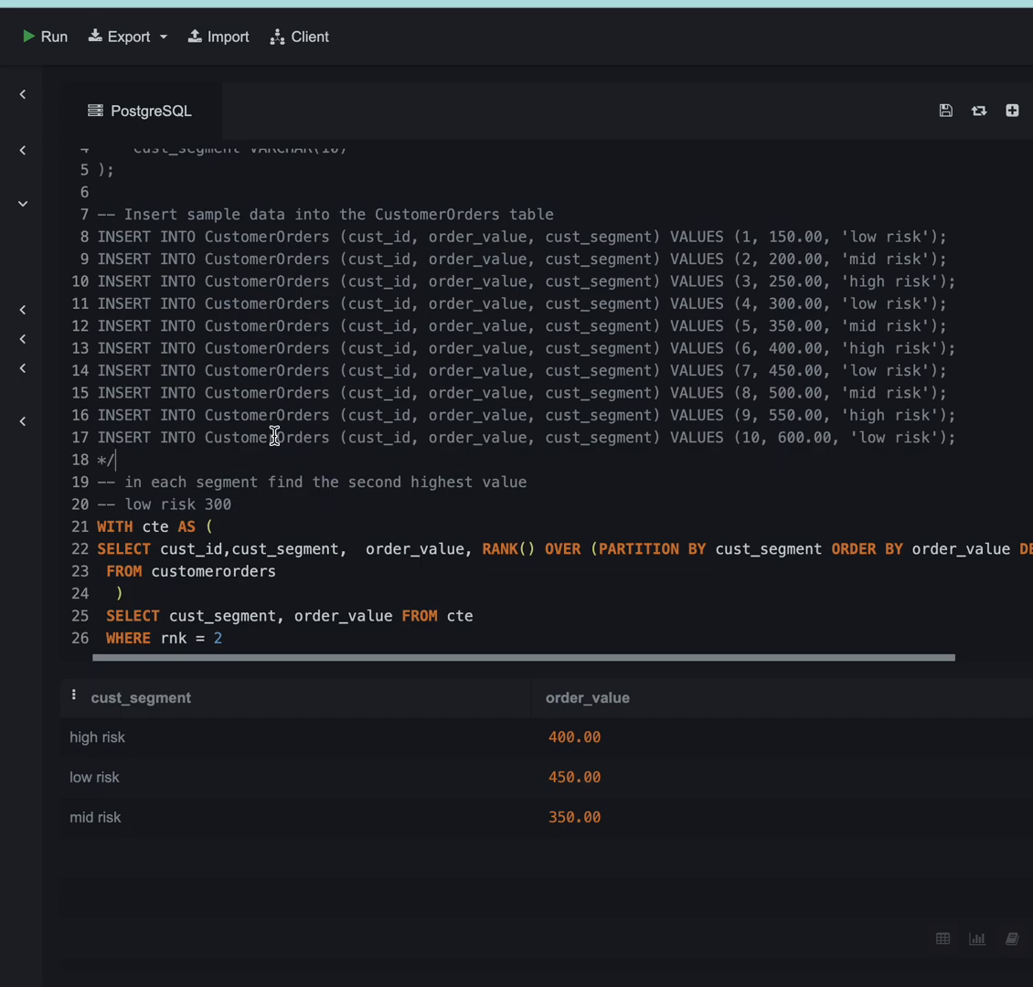